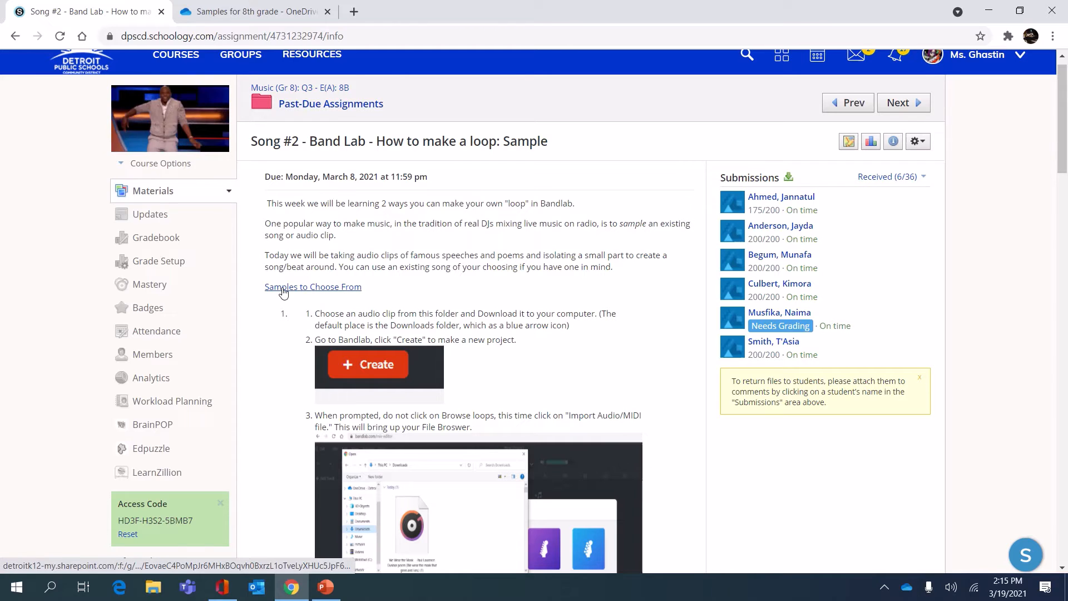
Open the 'Samples to Choose From' link to the Samples for 8th grade OneDrive folder
{"action": "left_click", "coordinate": [312, 286]}
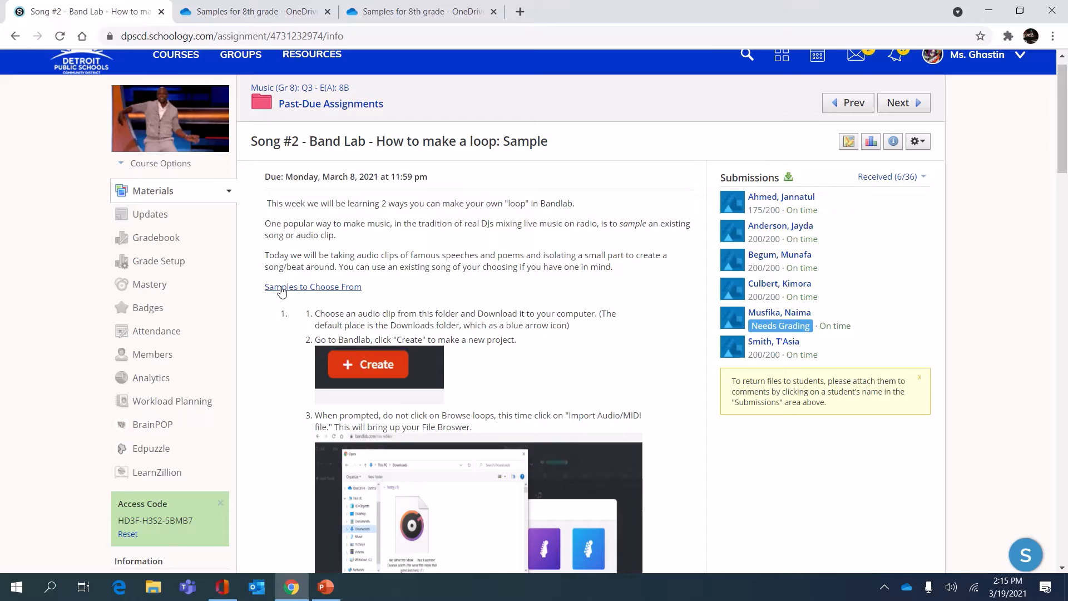
{"action": "left_click", "coordinate": [252, 12]}
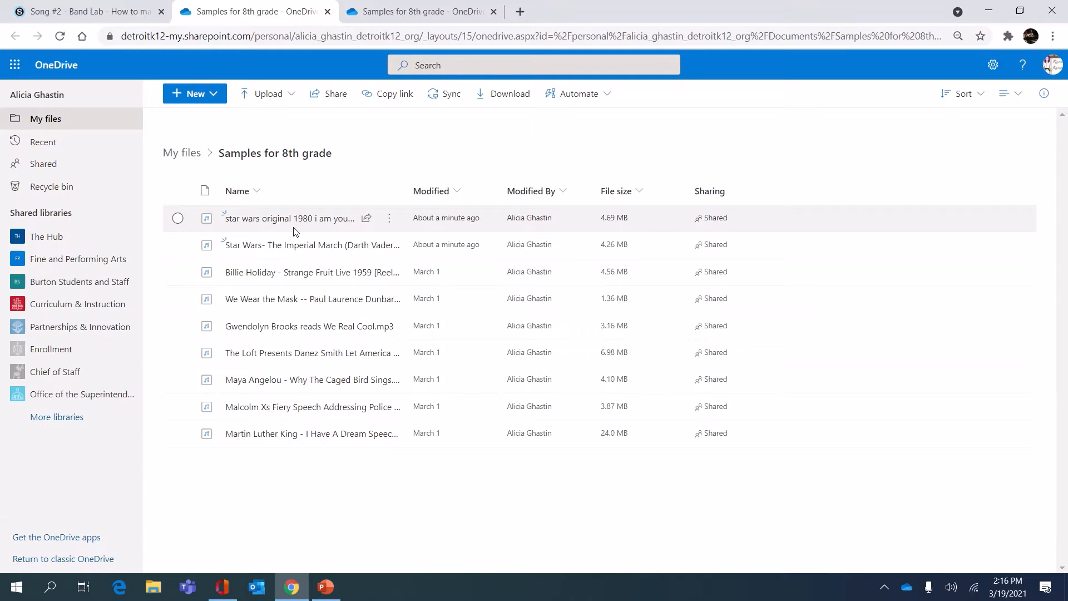
Preview the first Star Wars clip, then download it as an mp3
{"action": "left_click", "coordinate": [287, 218]}
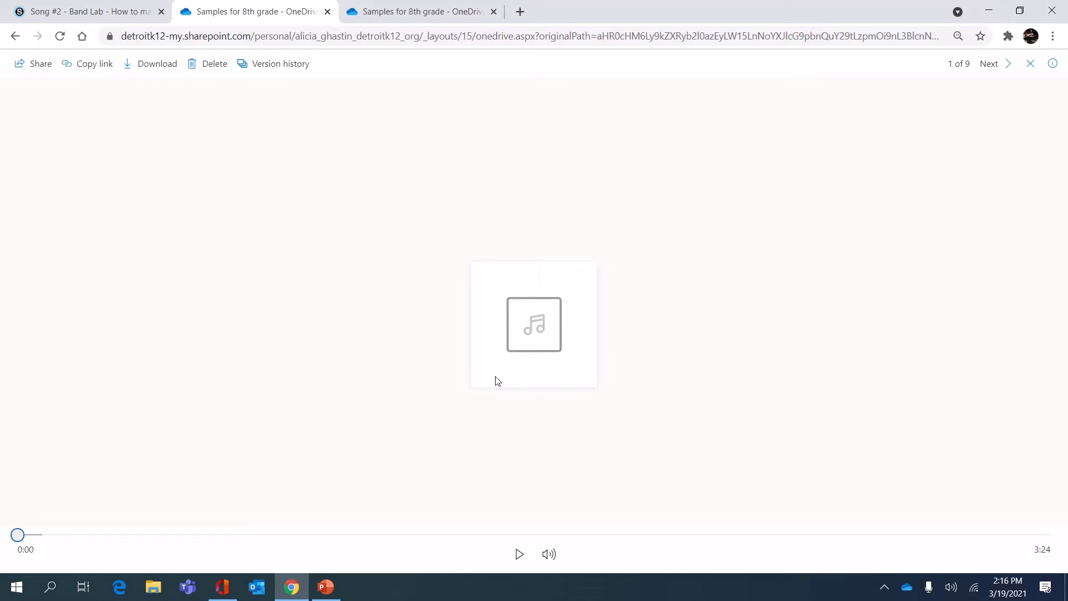
{"action": "left_click", "coordinate": [518, 553]}
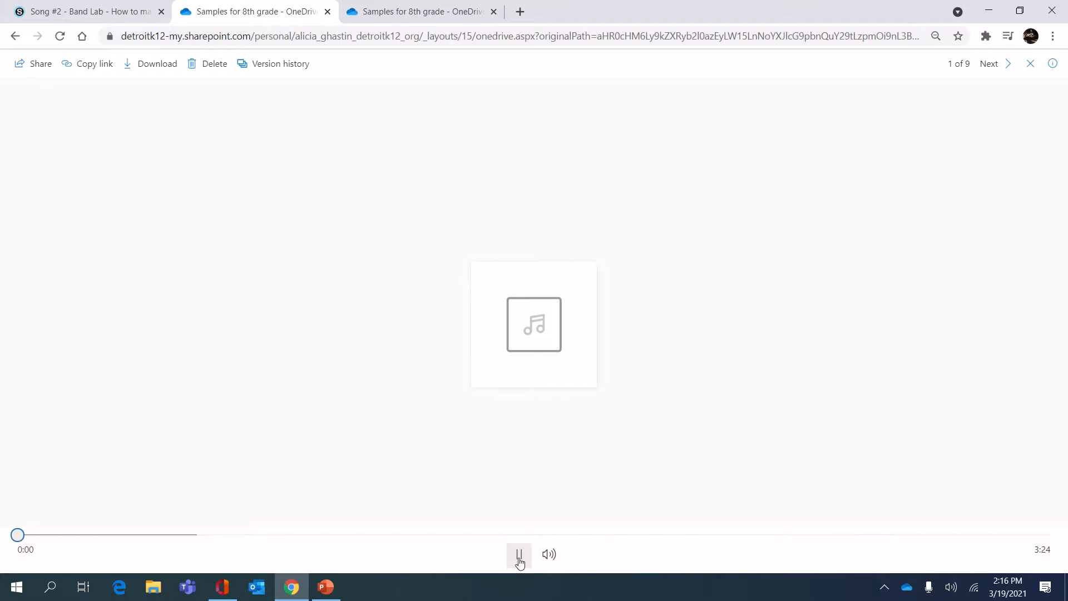
{"action": "left_click", "coordinate": [518, 554]}
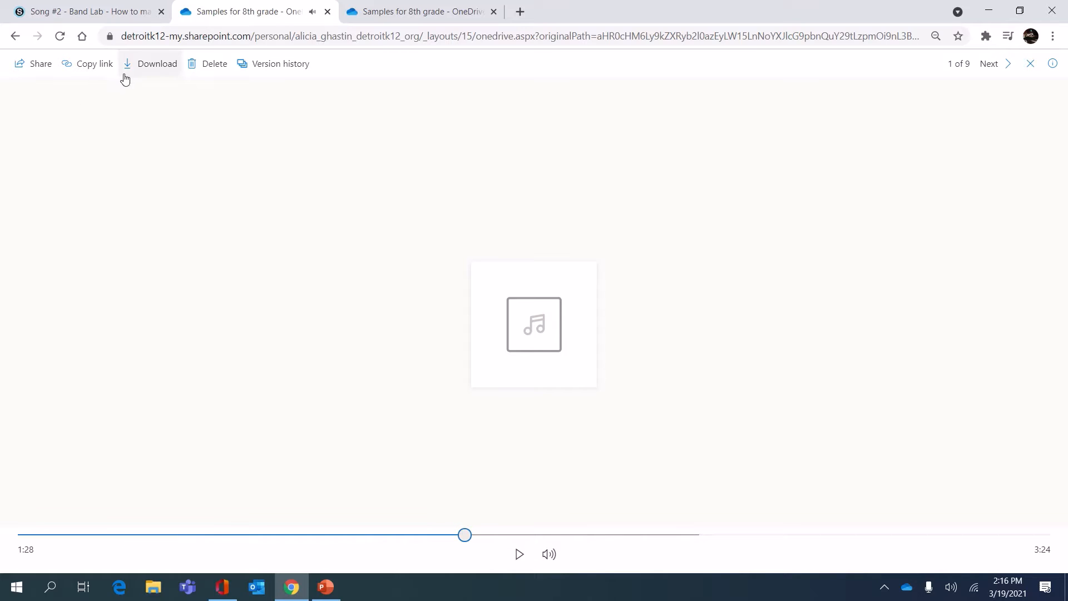
{"action": "left_click", "coordinate": [157, 63]}
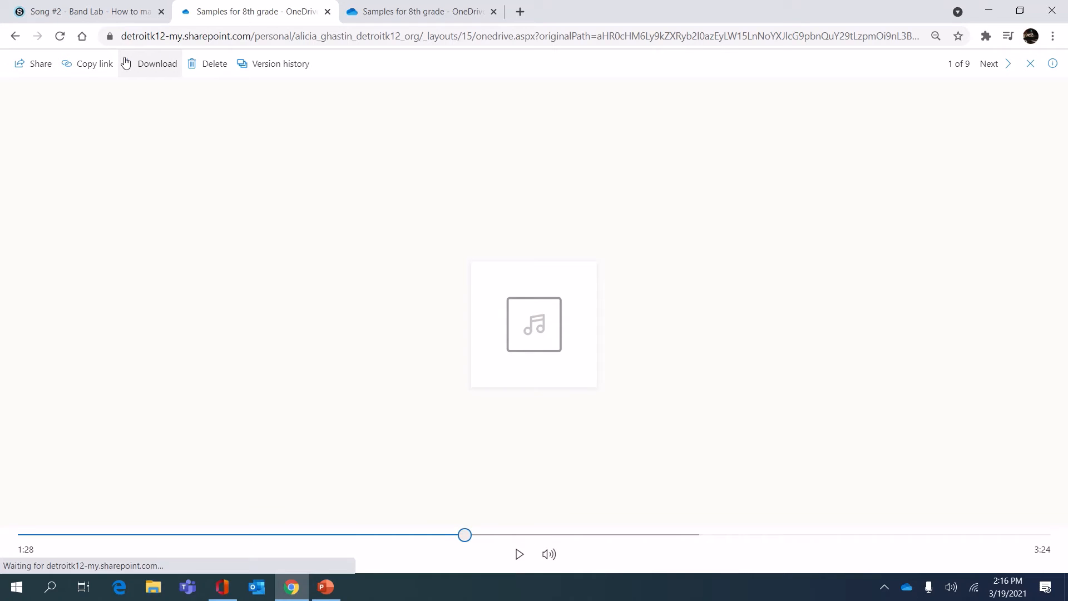
{"action": "left_click", "coordinate": [157, 63]}
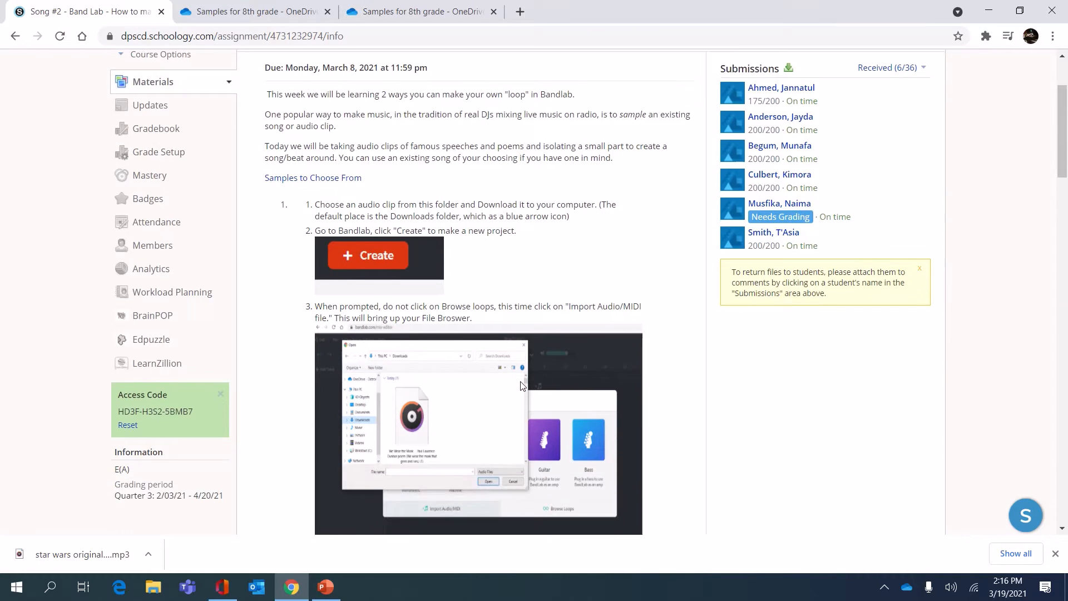
Scroll through the assignment's instructions for importing into BandLab
{"action": "scroll", "scroll_direction": "down", "scroll_amount": 3}
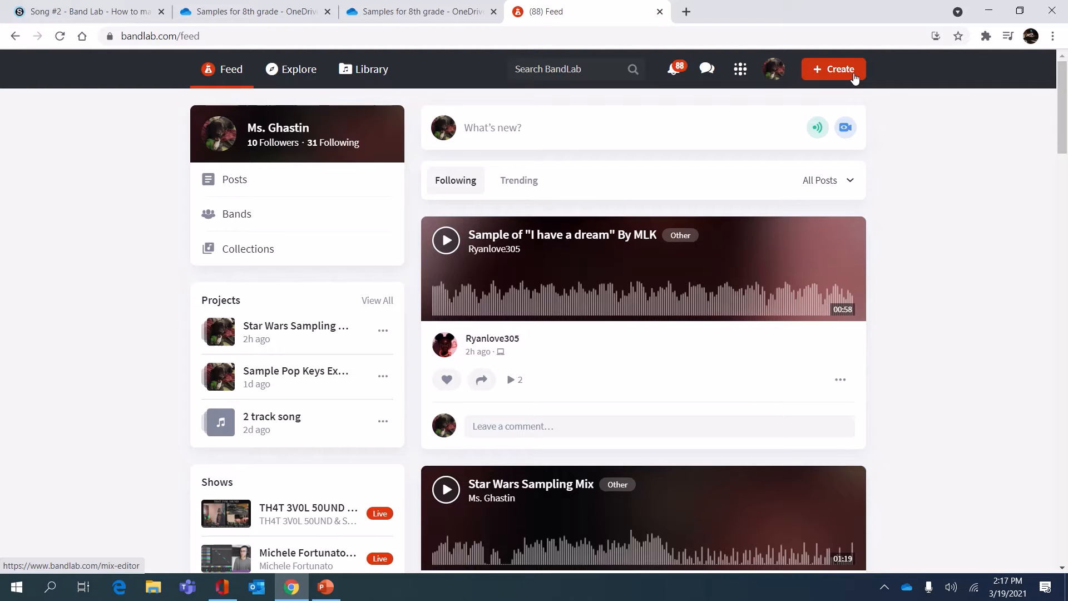
Import the 'star wars original 1980 i am your father' mp3 from Downloads into a new project
{"action": "left_click", "coordinate": [832, 69]}
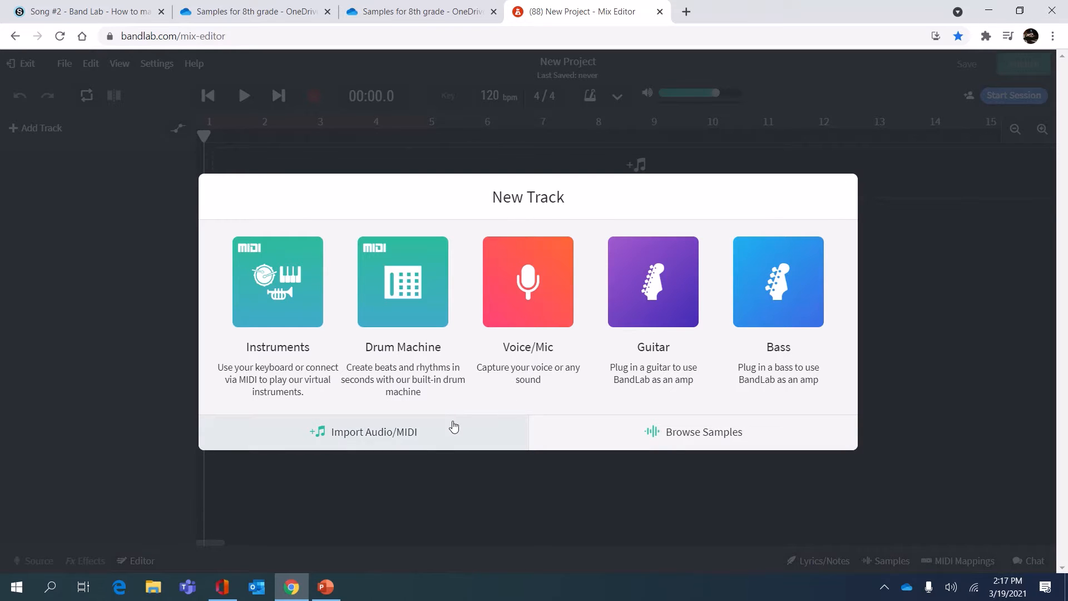
{"action": "mouse_move", "coordinate": [428, 436]}
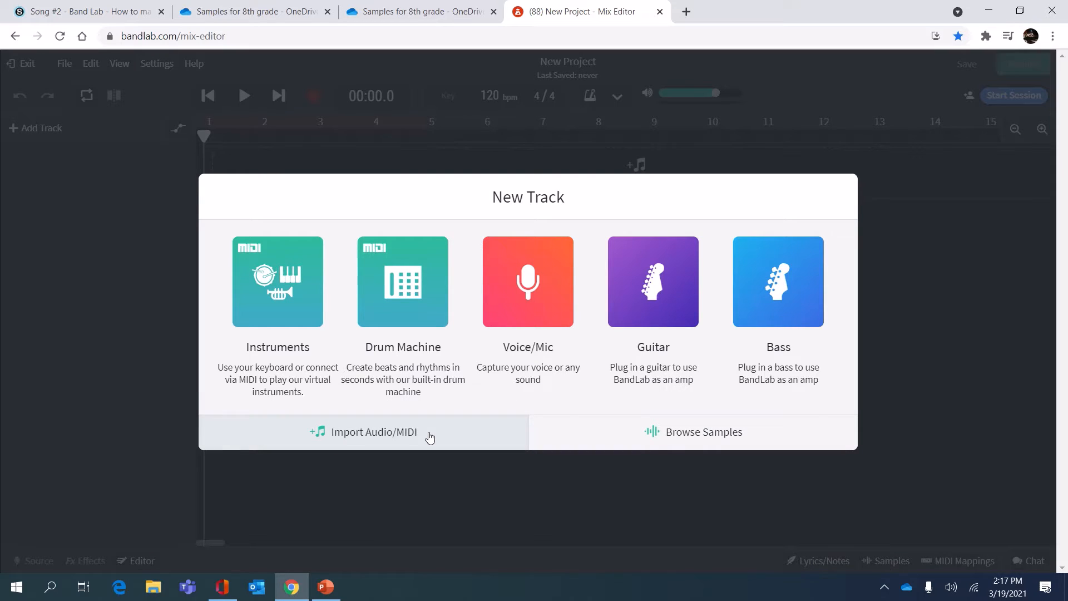
{"action": "left_click", "coordinate": [372, 431]}
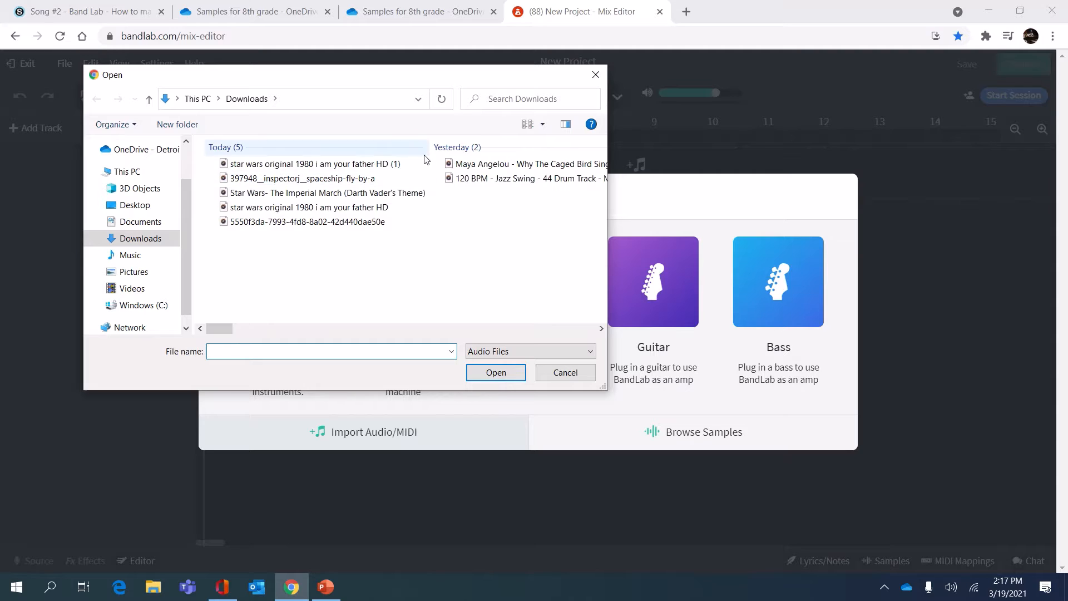
{"action": "left_click", "coordinate": [564, 372]}
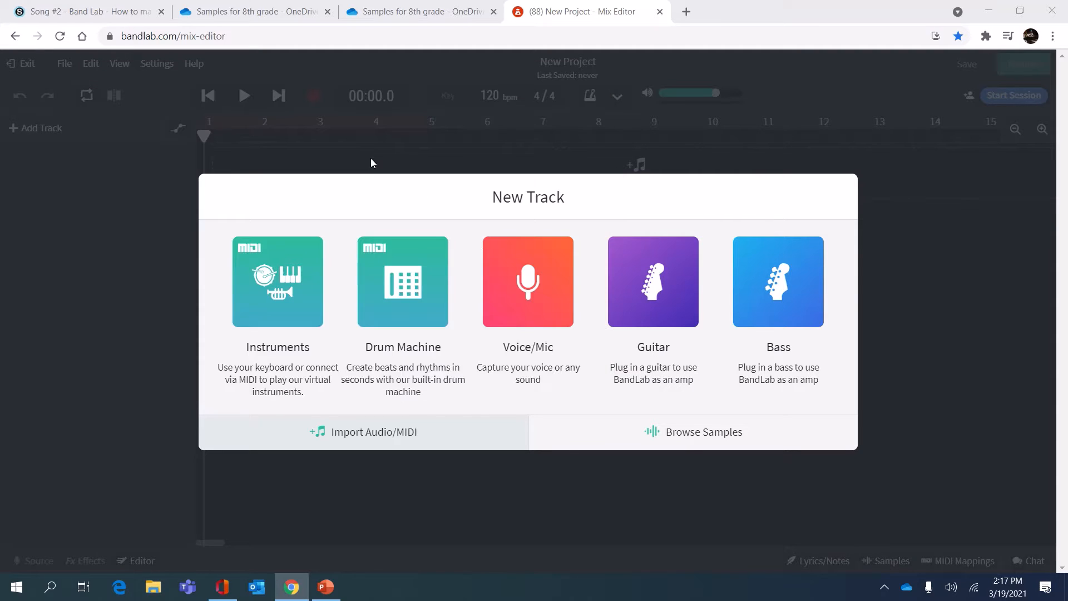
{"action": "left_click", "coordinate": [527, 282]}
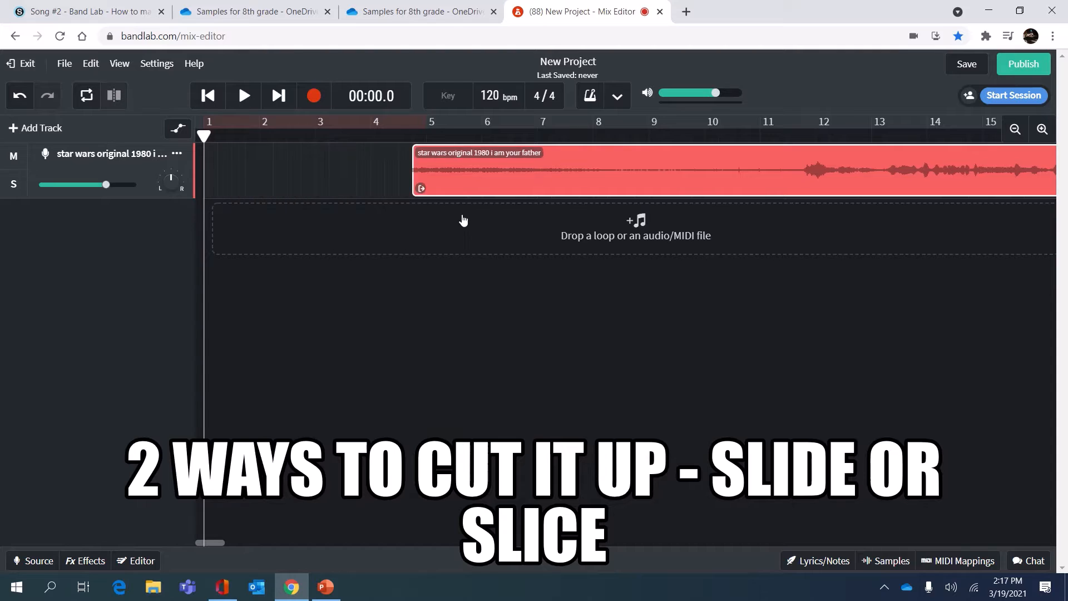
Align the Star Wars region with bar 1 and audition it with play and pause
{"action": "left_click_drag", "start_coordinate": [476, 170], "coordinate": [749, 171]}
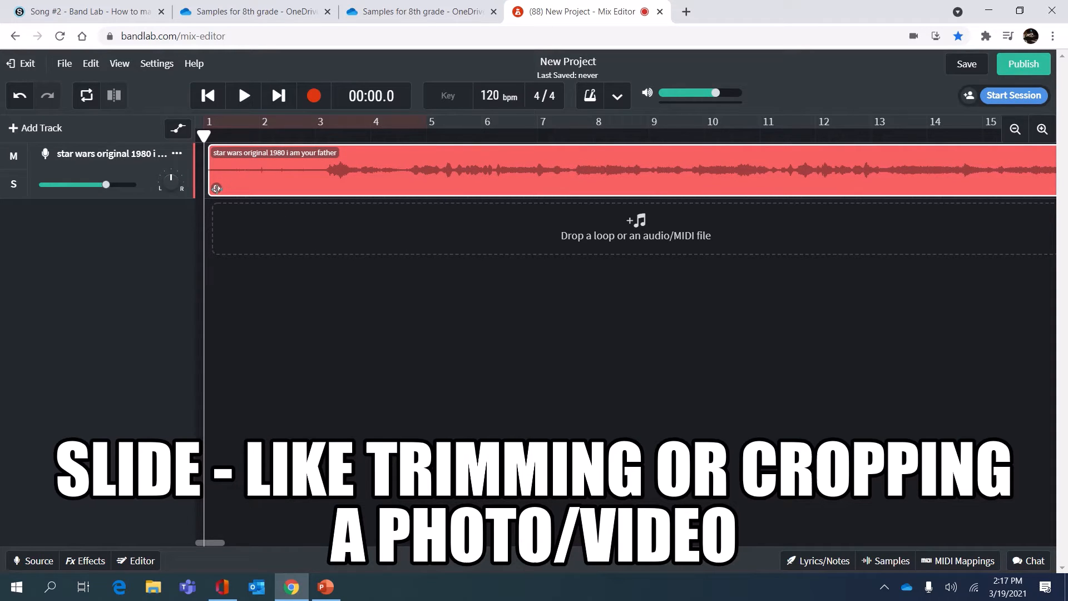
{"action": "left_click_drag", "start_coordinate": [215, 170], "coordinate": [630, 170]}
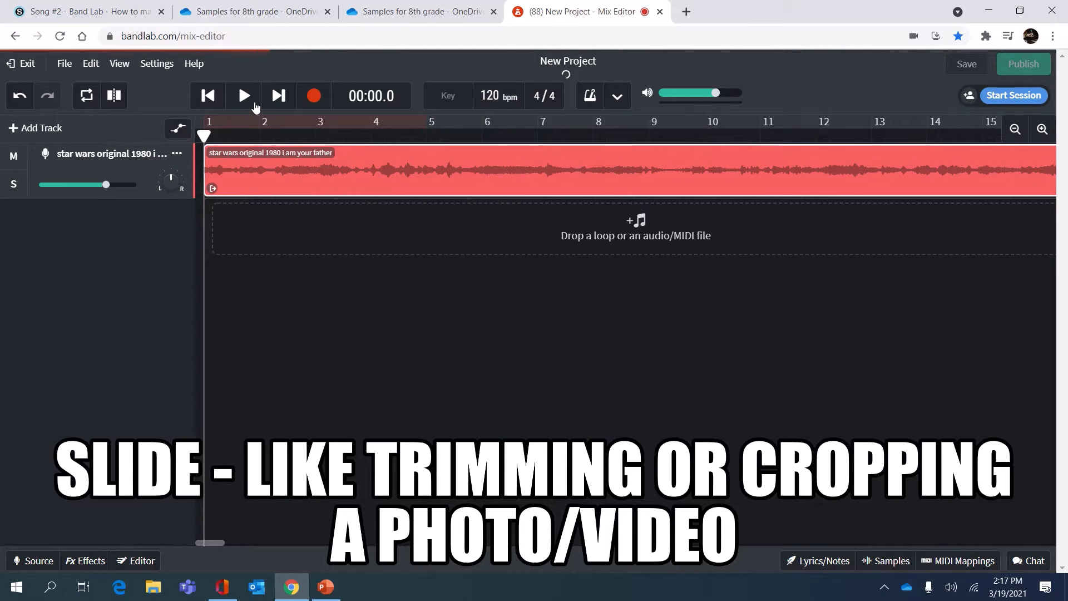
{"action": "left_click", "coordinate": [243, 95]}
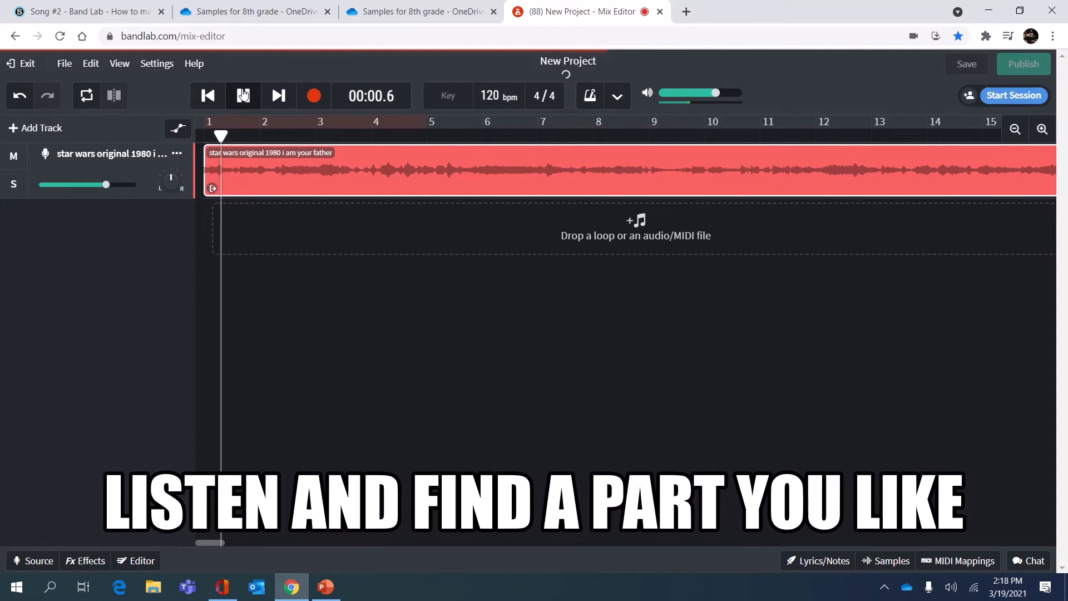
{"action": "left_click", "coordinate": [243, 95]}
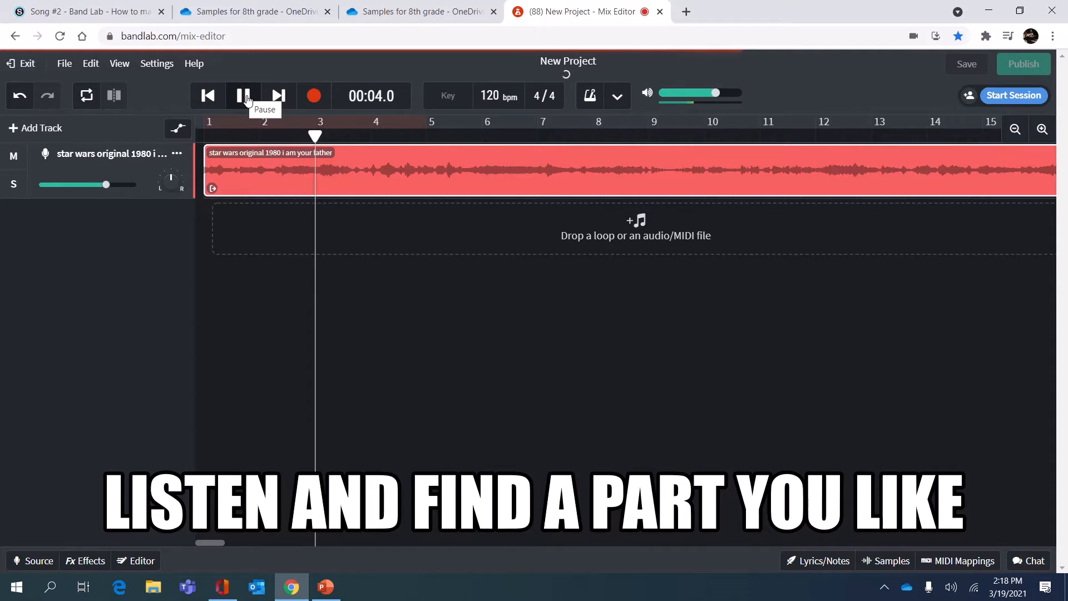
{"action": "left_click", "coordinate": [243, 95]}
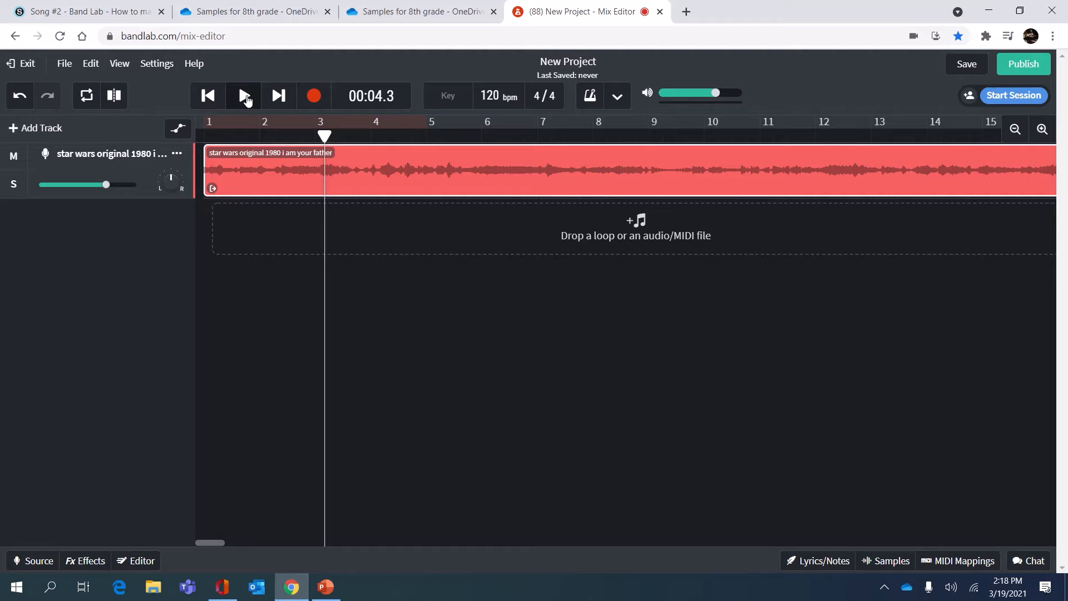
Pause near bar 5 and slice the Star Wars clip at the playhead
{"action": "left_click", "coordinate": [243, 95]}
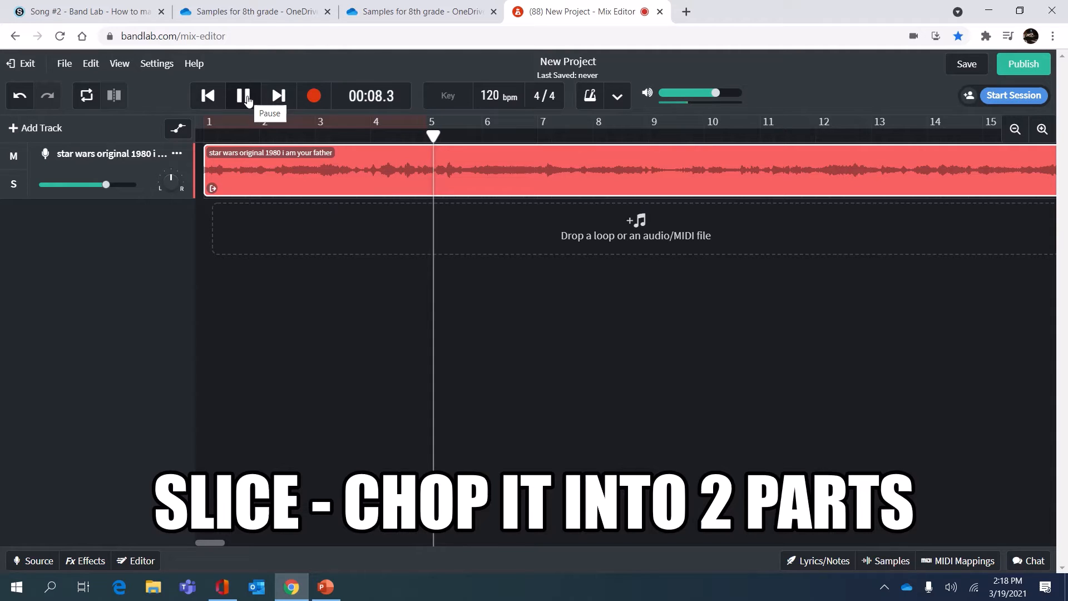
{"action": "left_click", "coordinate": [243, 95]}
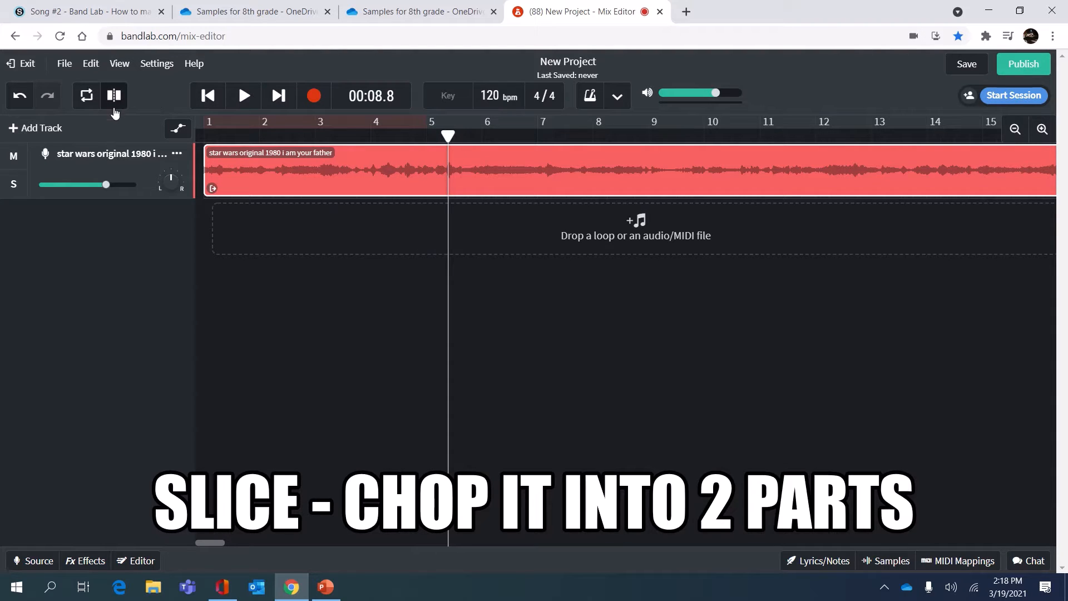
{"action": "mouse_move", "coordinate": [113, 95]}
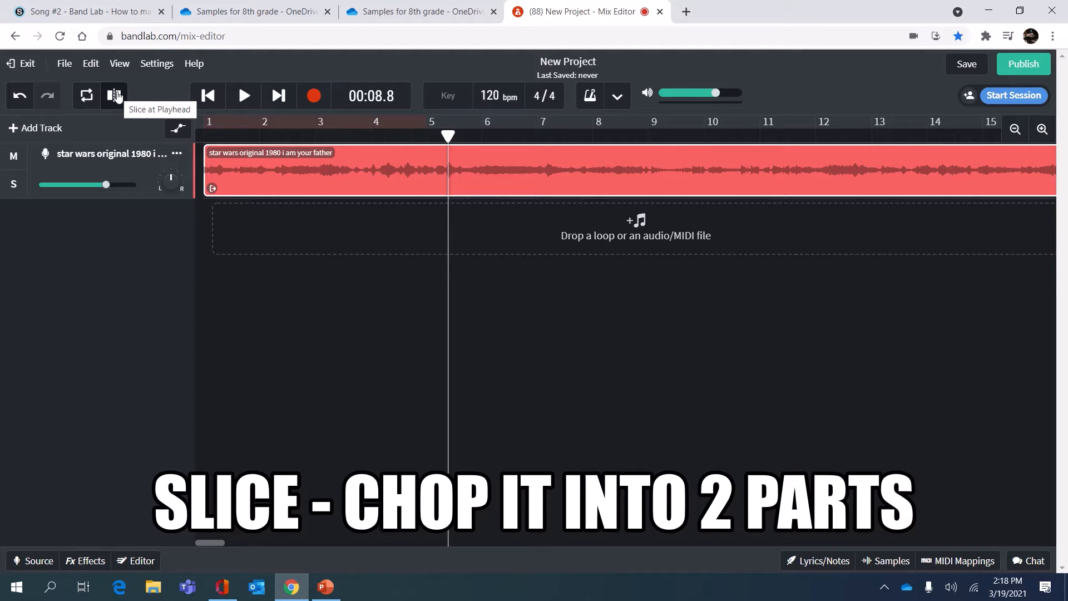
{"action": "left_click", "coordinate": [114, 95]}
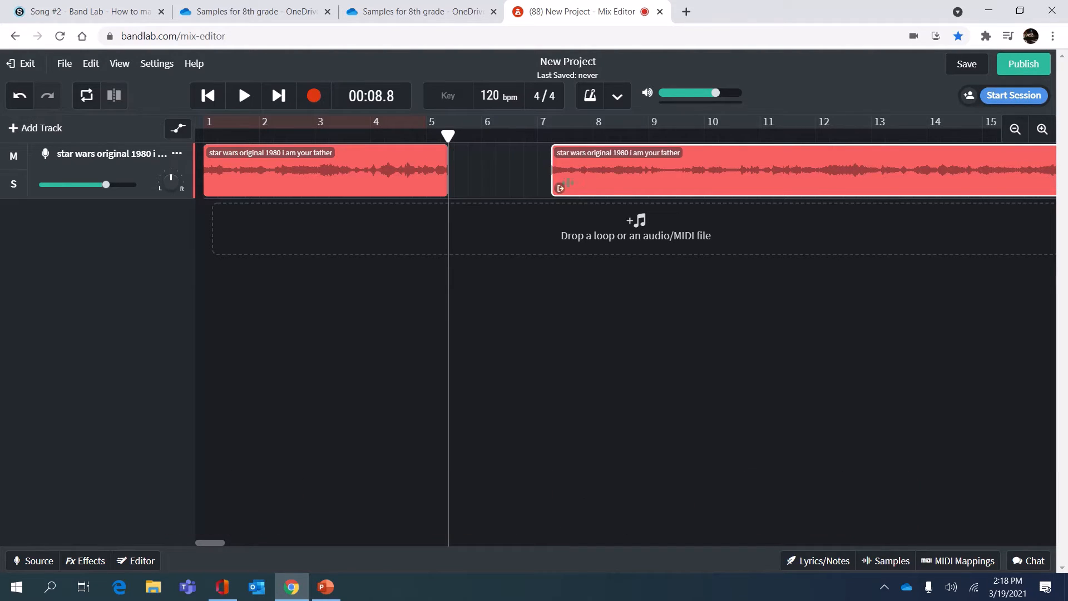
Replay the split clip and pause where the next cut should go
{"action": "left_click", "coordinate": [243, 95]}
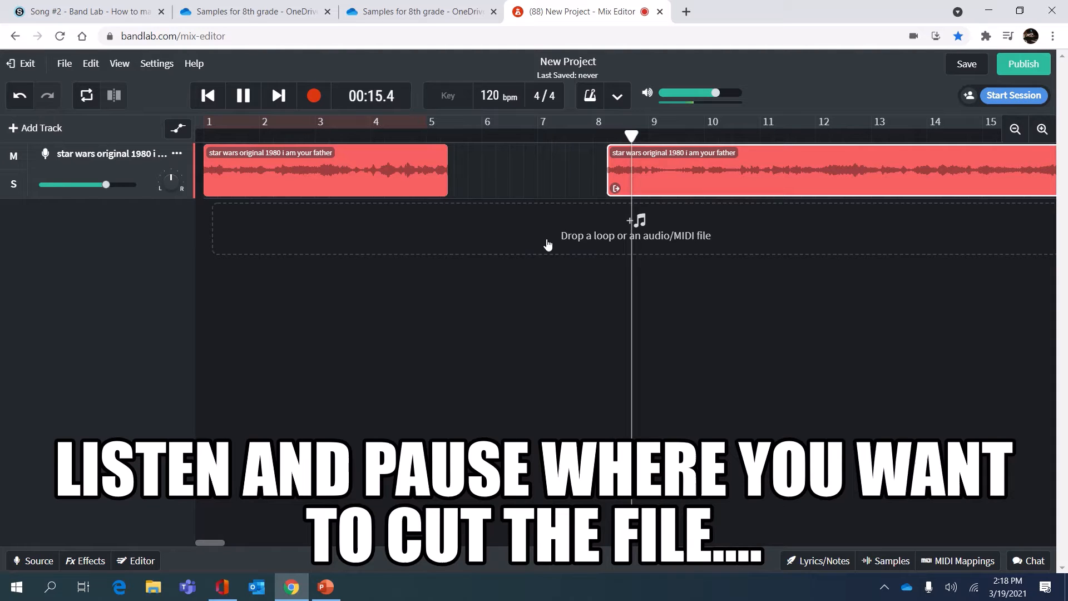
{"action": "left_click", "coordinate": [242, 95]}
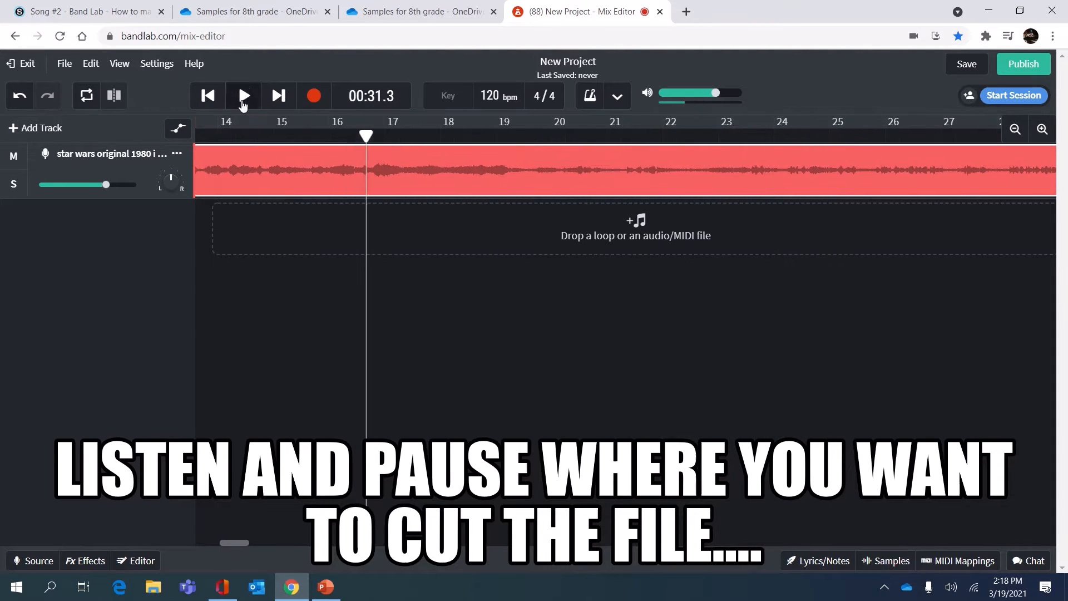
{"action": "left_click", "coordinate": [243, 95]}
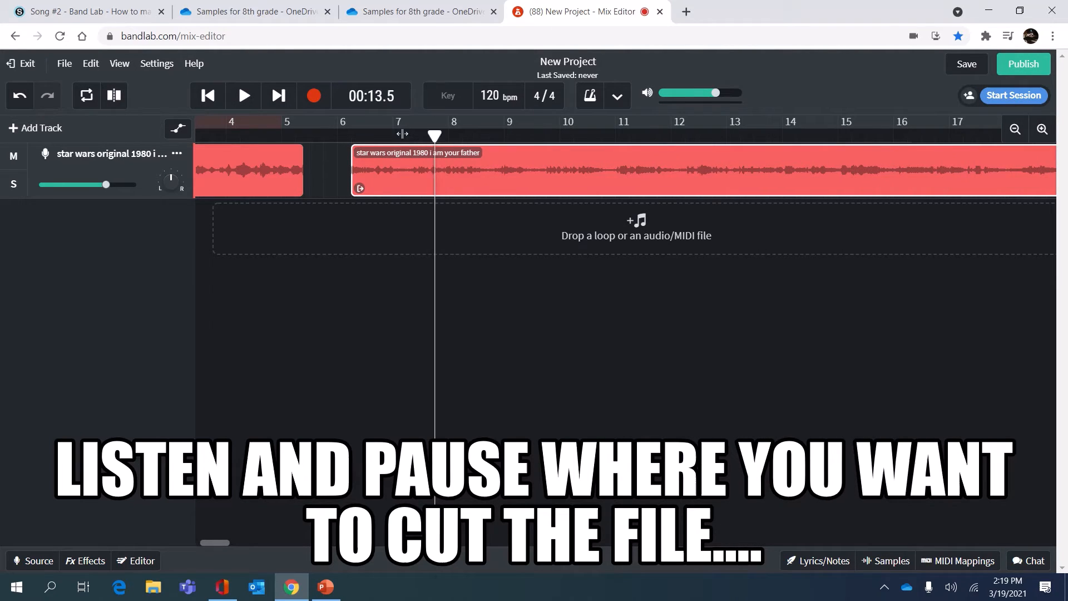
{"action": "left_click", "coordinate": [243, 95]}
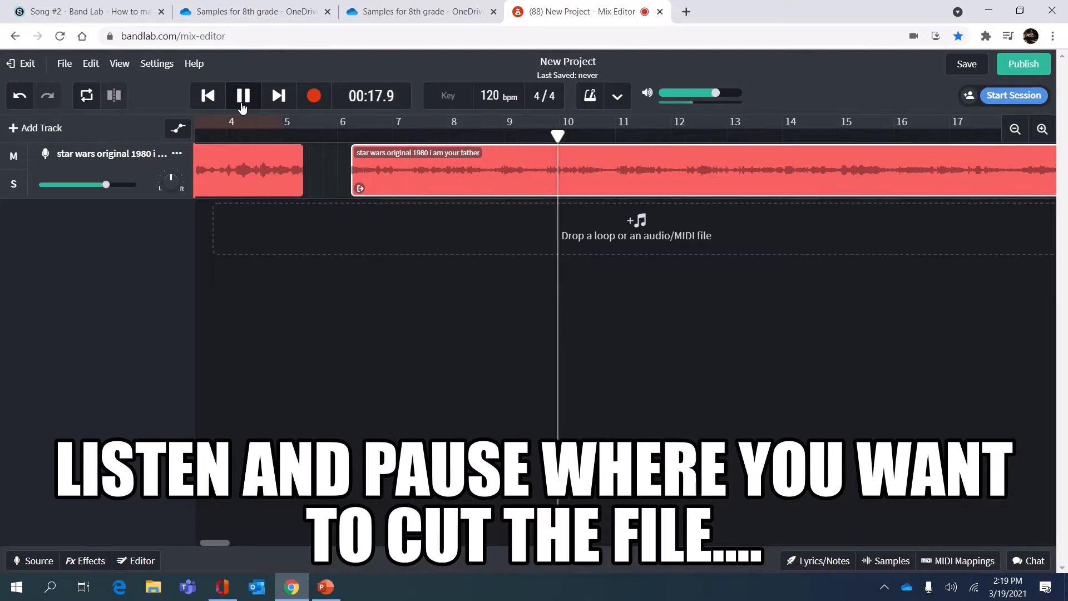
{"action": "left_click", "coordinate": [242, 96]}
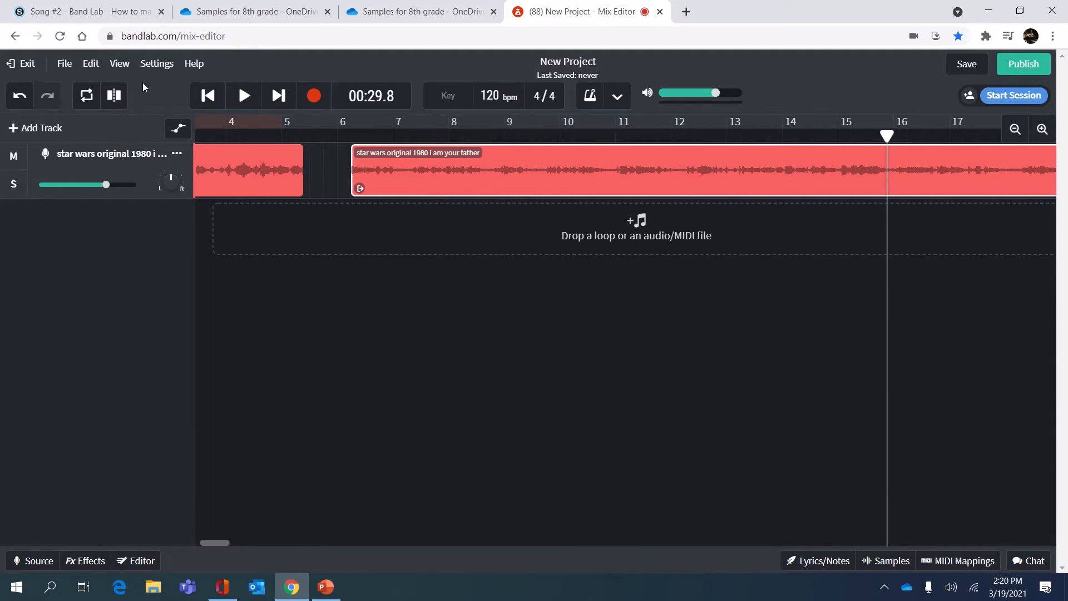
Slice again at about 30 seconds and delete the trailing Vader region after bar 16
{"action": "left_click", "coordinate": [115, 95]}
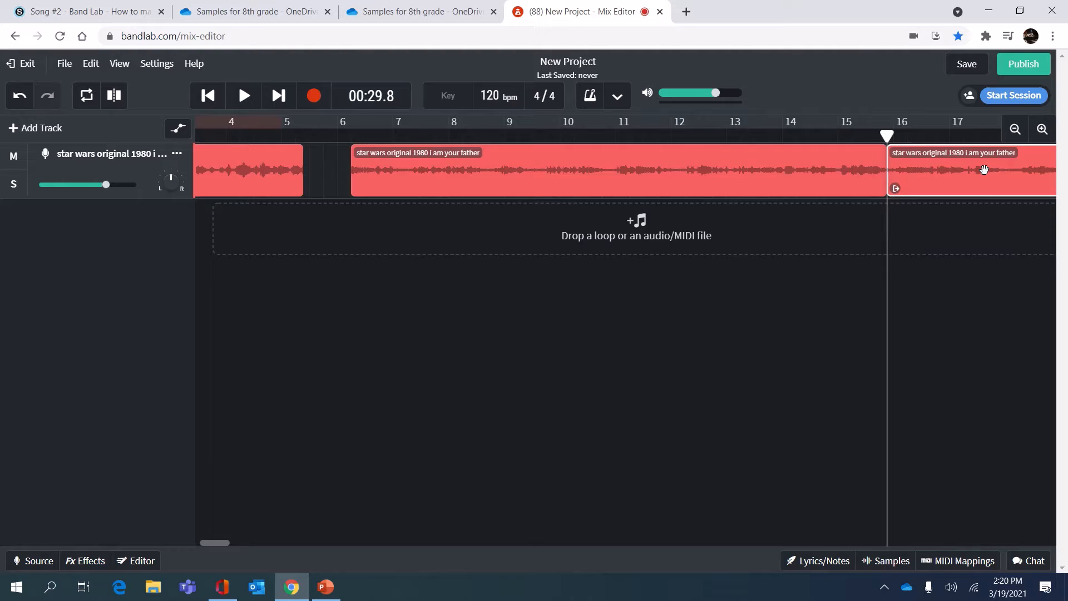
{"action": "scroll", "scroll_direction": "right", "scroll_amount": 3}
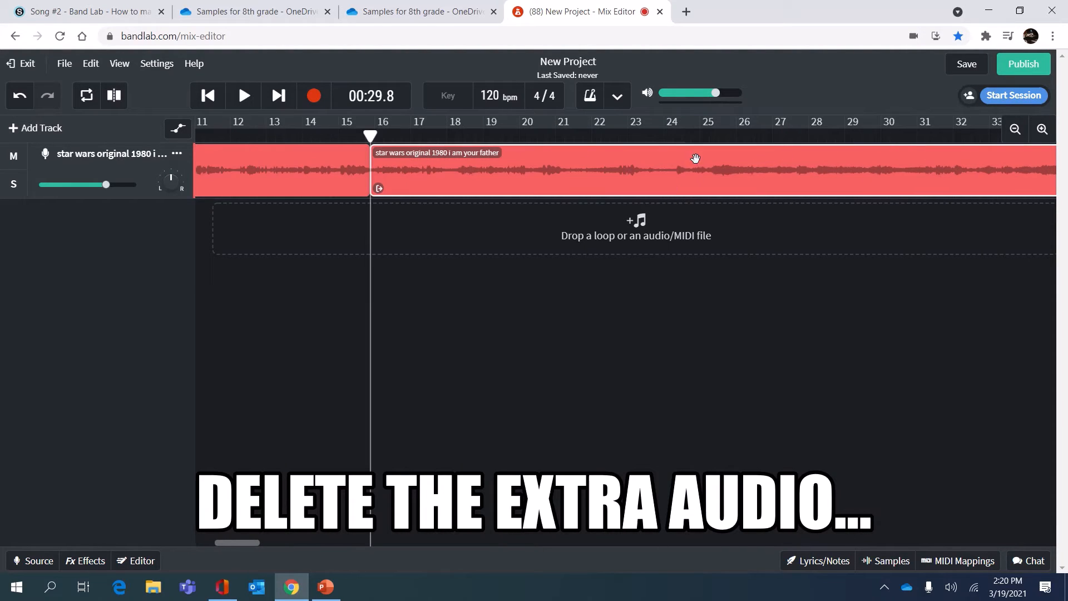
{"action": "mouse_move", "coordinate": [473, 161]}
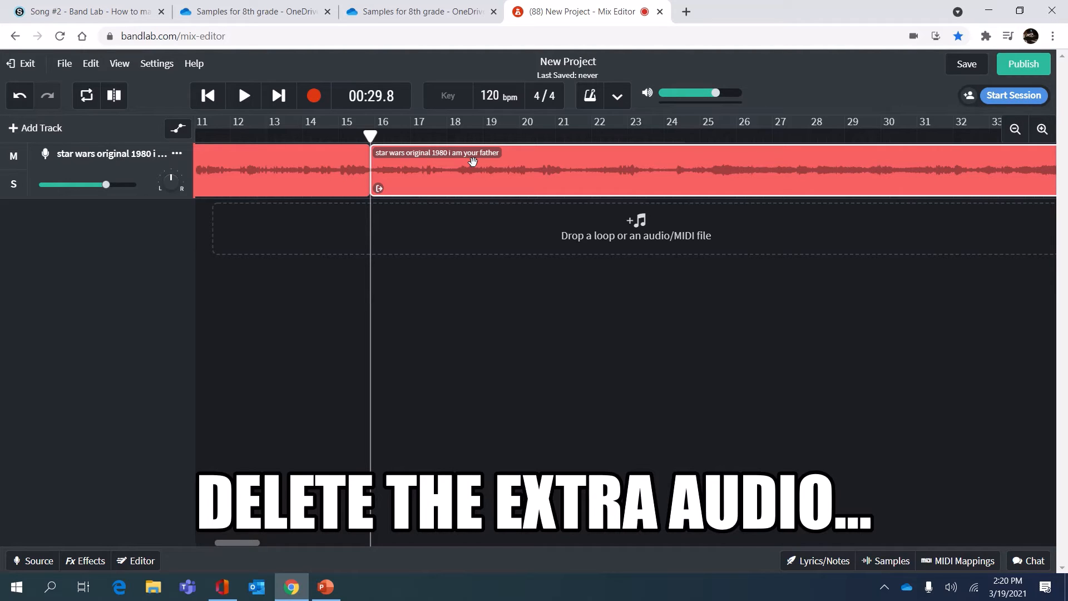
{"action": "right_click", "coordinate": [473, 163]}
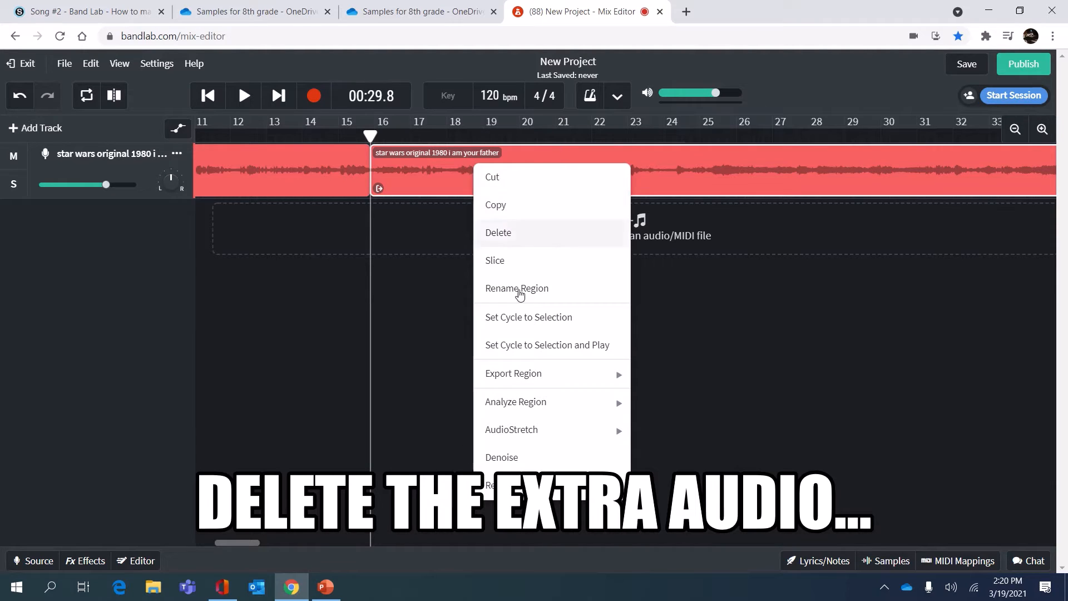
{"action": "left_click", "coordinate": [498, 233]}
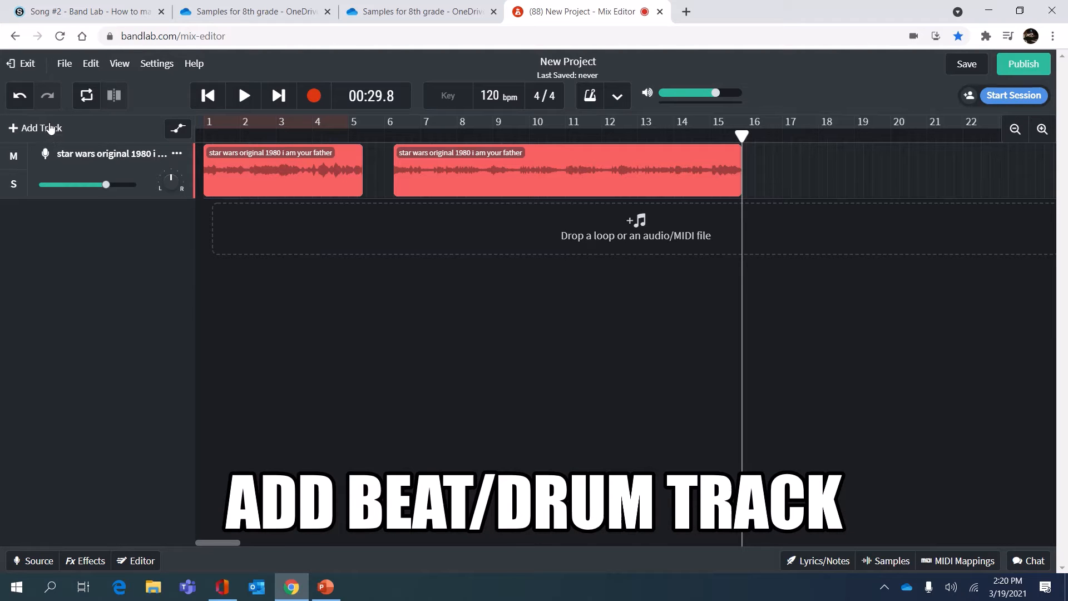
{"action": "mouse_move", "coordinate": [40, 128]}
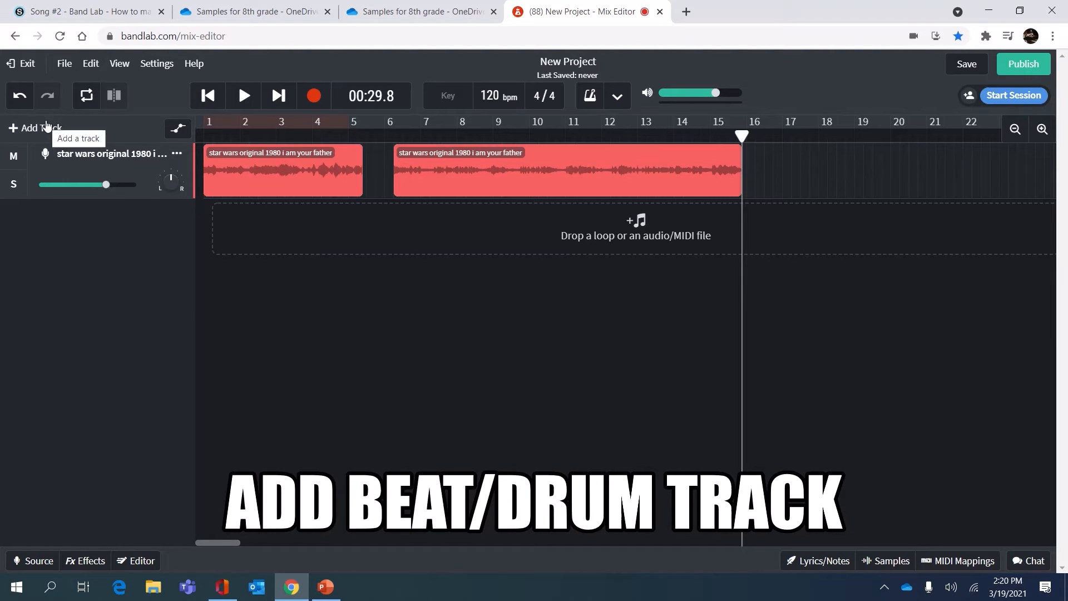
Browse Dark-mood sample packs and preview the Wonky Beats pack
{"action": "left_click", "coordinate": [34, 128]}
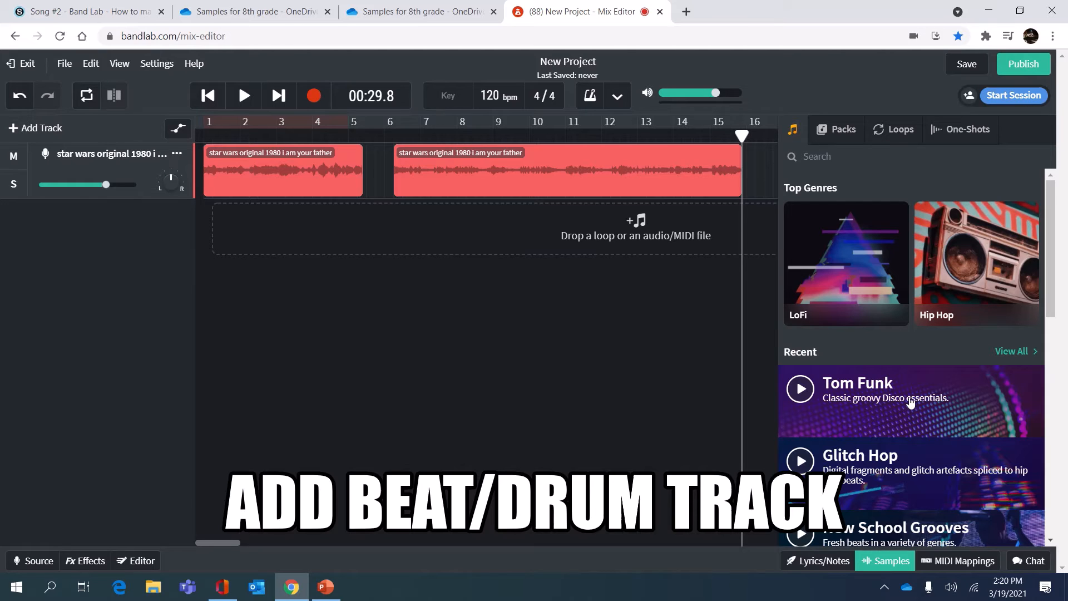
{"action": "scroll", "scroll_direction": "down", "scroll_amount": 3}
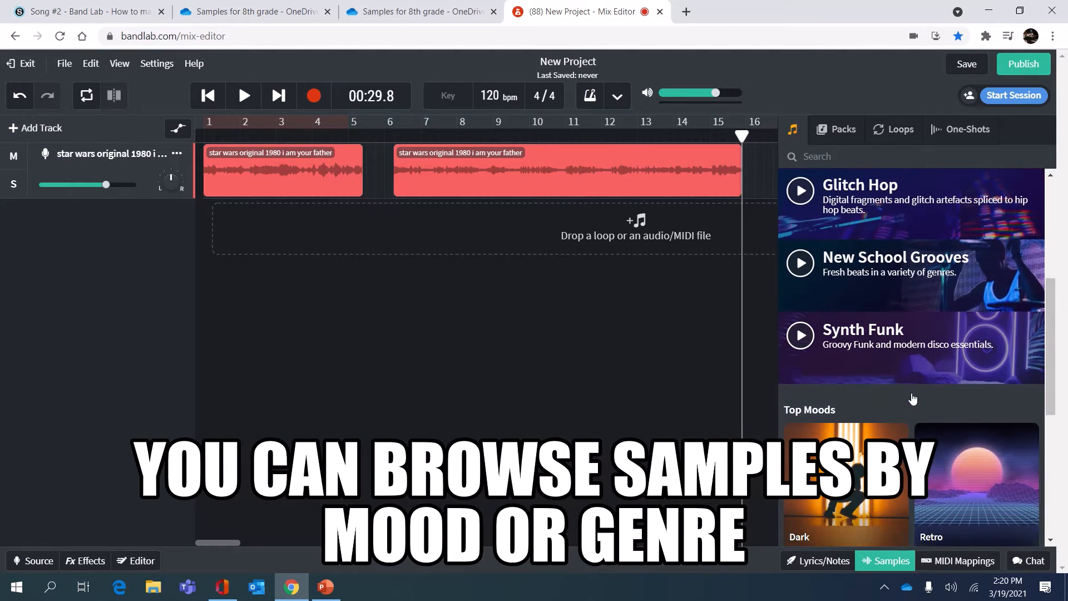
{"action": "scroll", "scroll_direction": "down", "scroll_amount": 3}
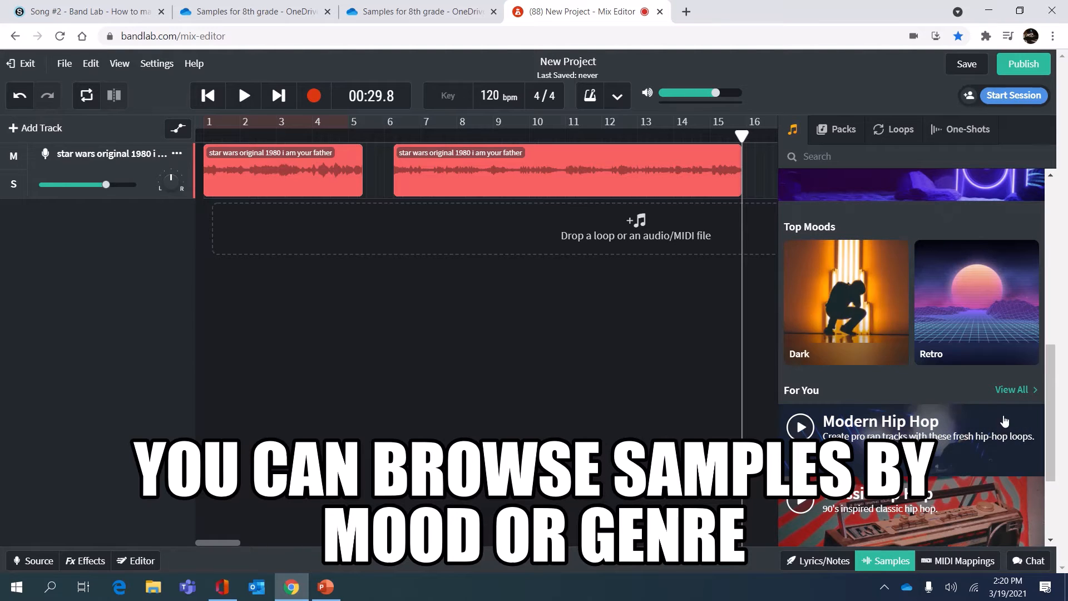
{"action": "mouse_move", "coordinate": [839, 292]}
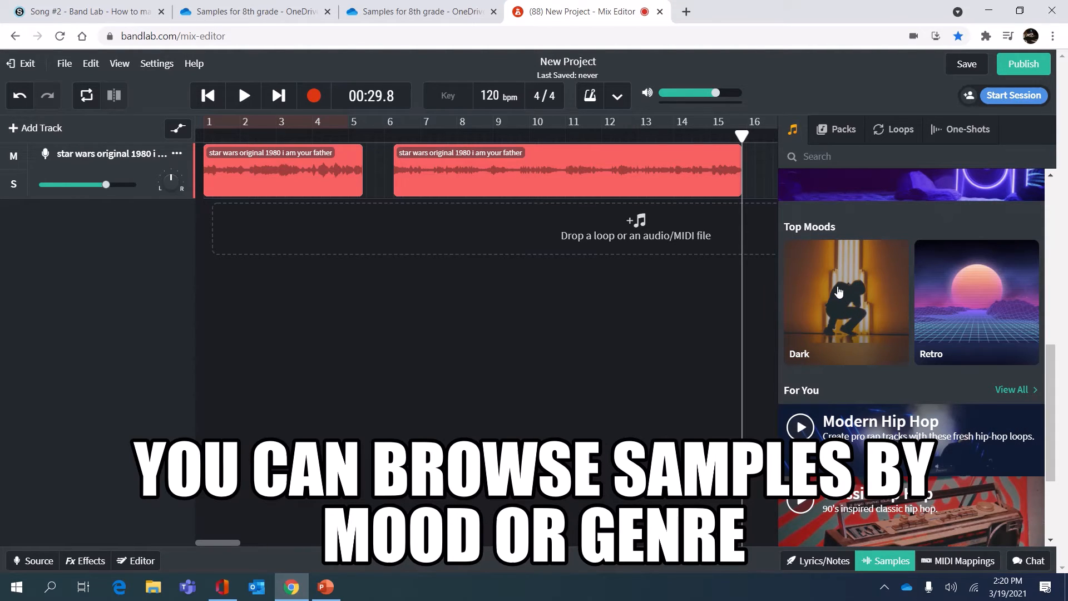
{"action": "left_click", "coordinate": [842, 130]}
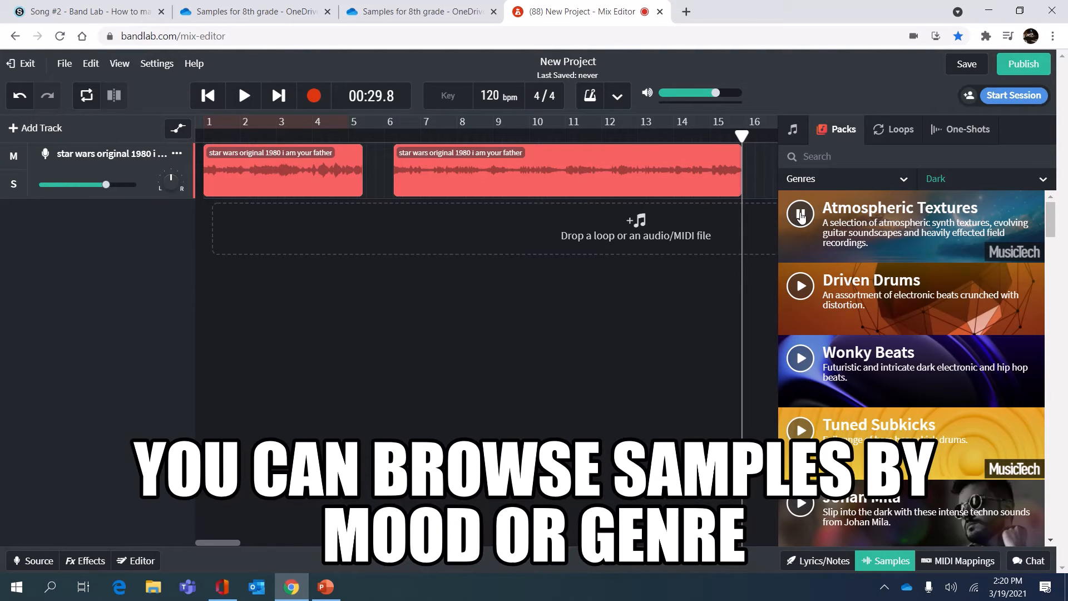
{"action": "left_click", "coordinate": [800, 358]}
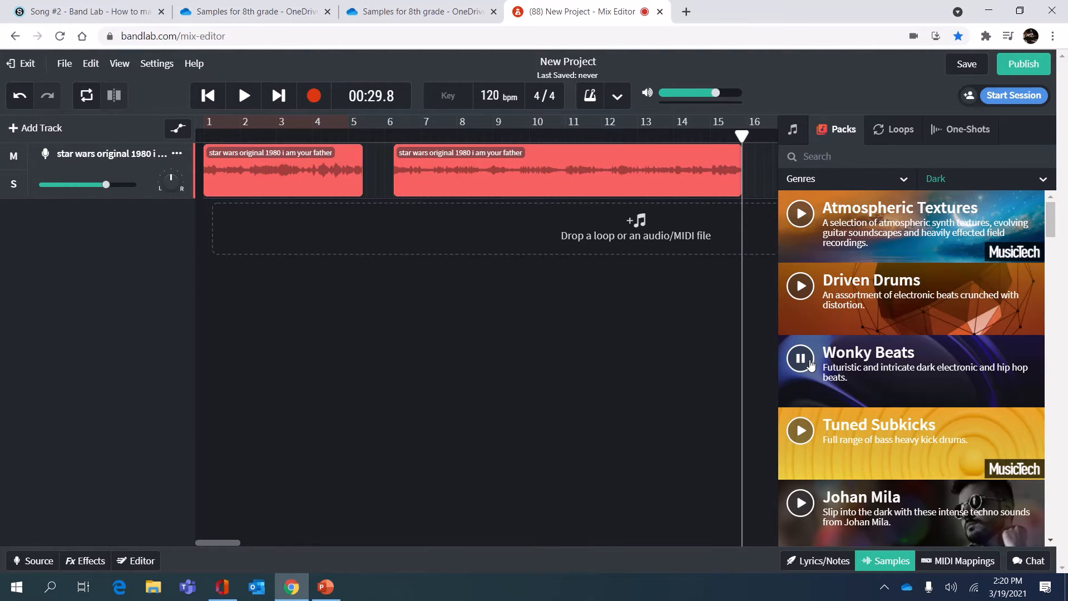
{"action": "scroll", "scroll_direction": "down", "scroll_amount": 3}
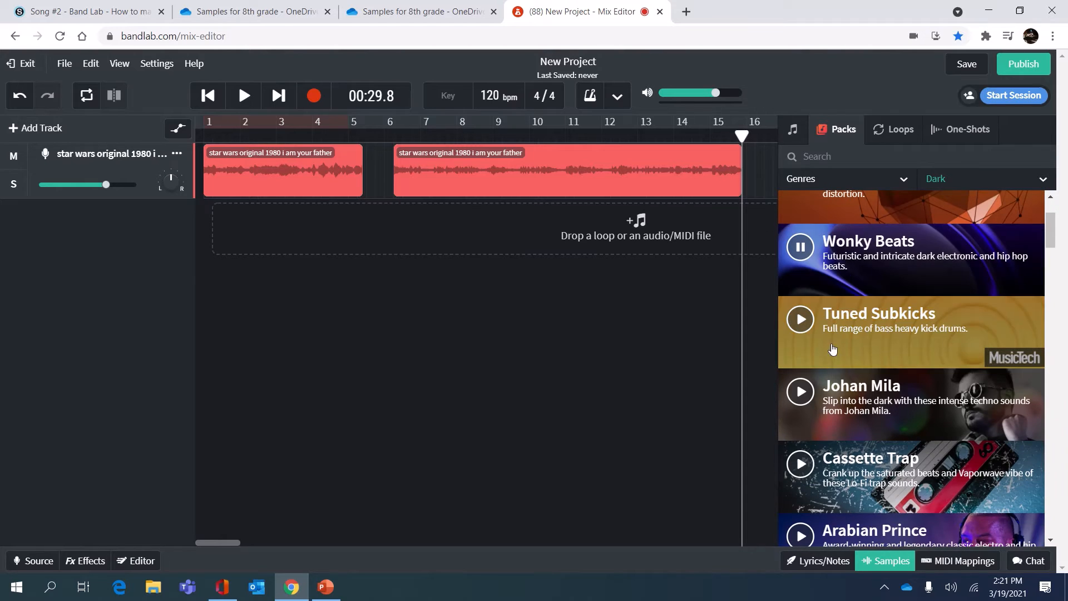
{"action": "left_click", "coordinate": [799, 247]}
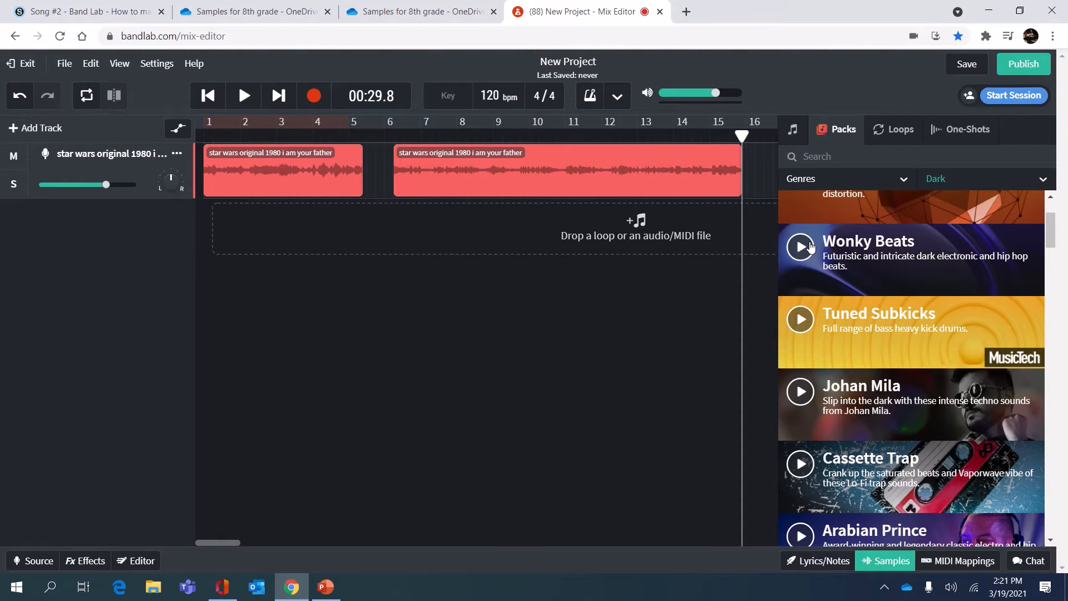
Open the Wonky Beats pack and preview the Wonky Malfunction Drums loop
{"action": "left_click", "coordinate": [886, 254]}
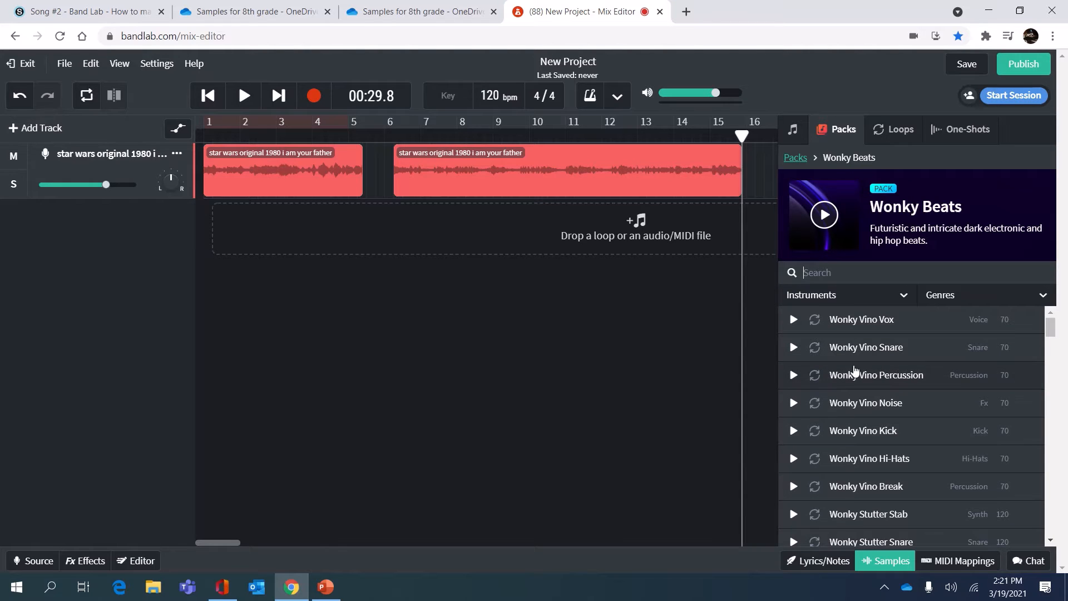
{"action": "scroll", "scroll_direction": "down", "scroll_amount": 3}
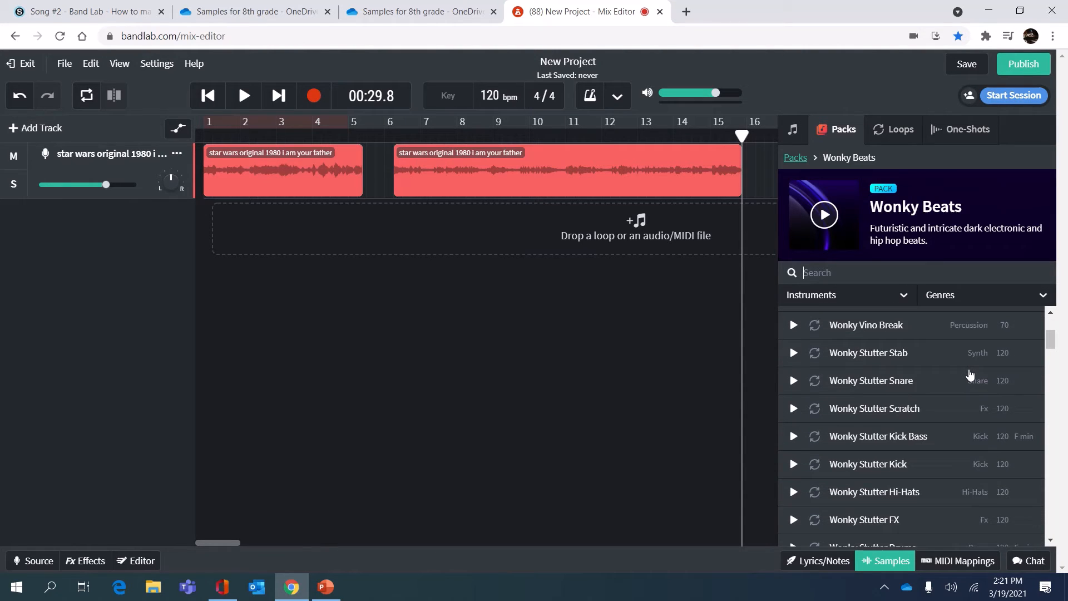
{"action": "scroll", "scroll_direction": "down", "scroll_amount": 3}
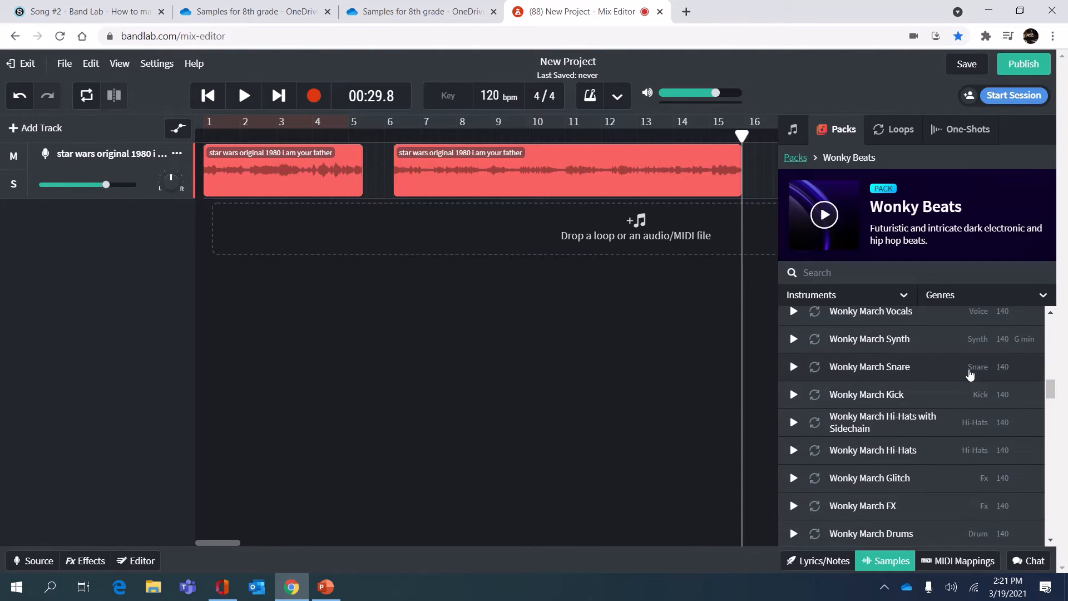
{"action": "scroll", "scroll_direction": "down", "scroll_amount": 3}
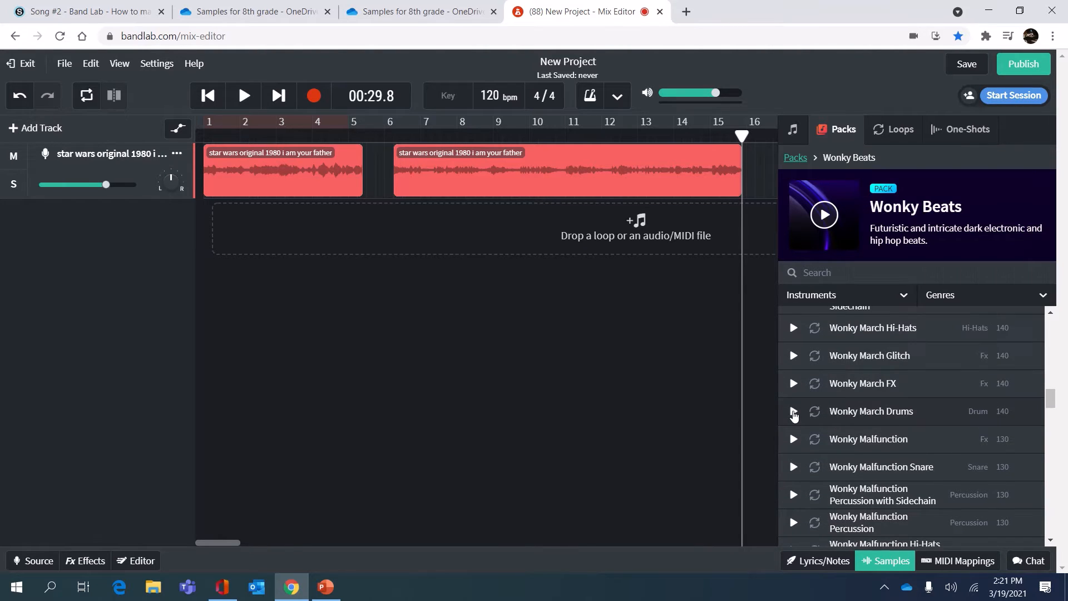
{"action": "left_click", "coordinate": [792, 411]}
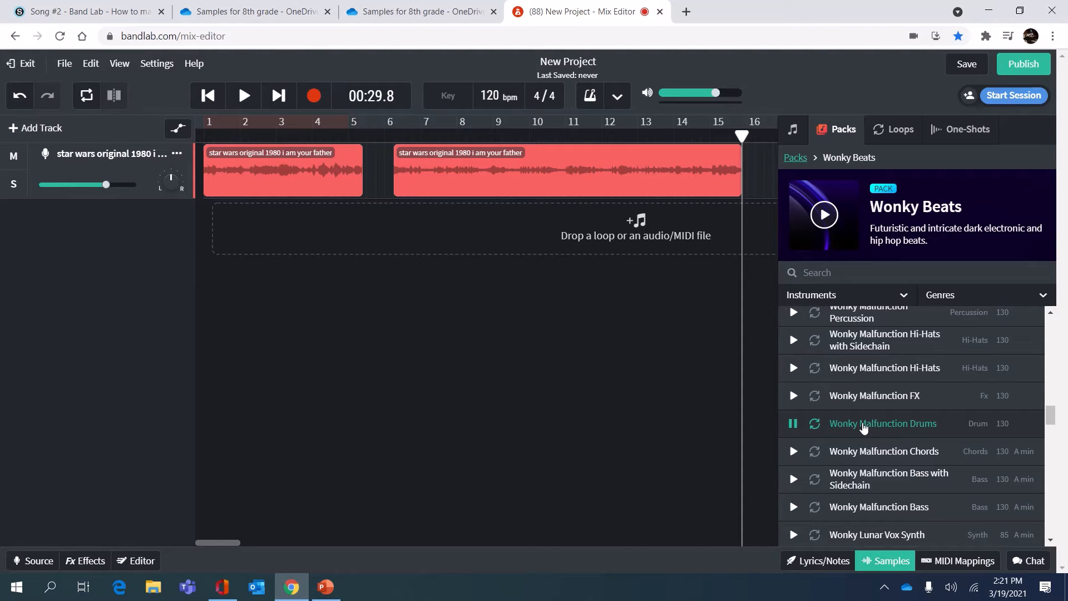
Drop the Wonky Malfunction Drums loop onto a second track and close the sample browser
{"action": "left_click_drag", "start_coordinate": [883, 423], "coordinate": [526, 332]}
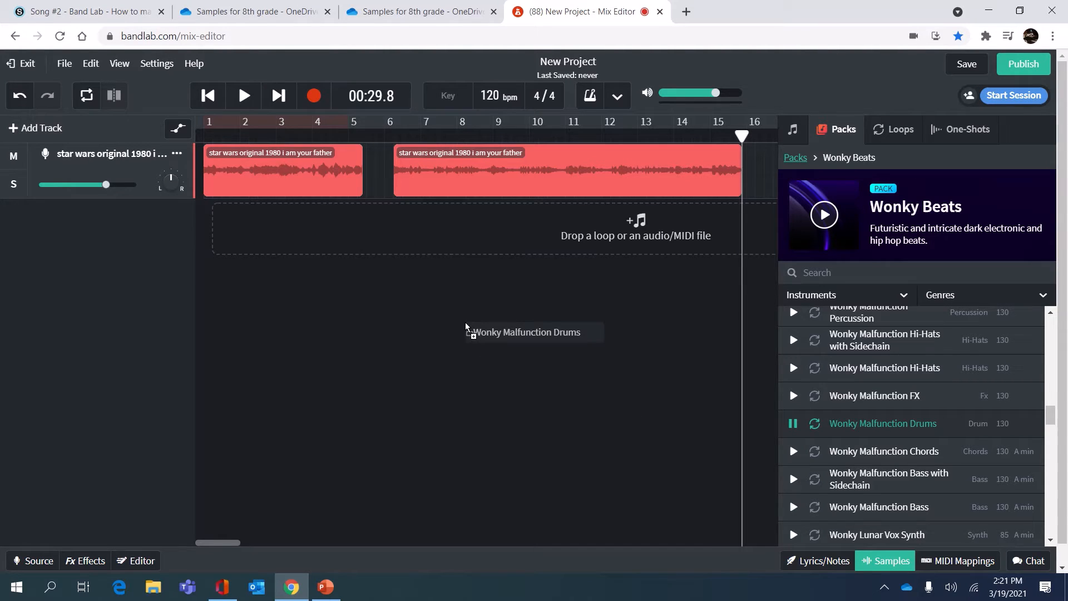
{"action": "left_click_drag", "start_coordinate": [524, 331], "coordinate": [282, 236]}
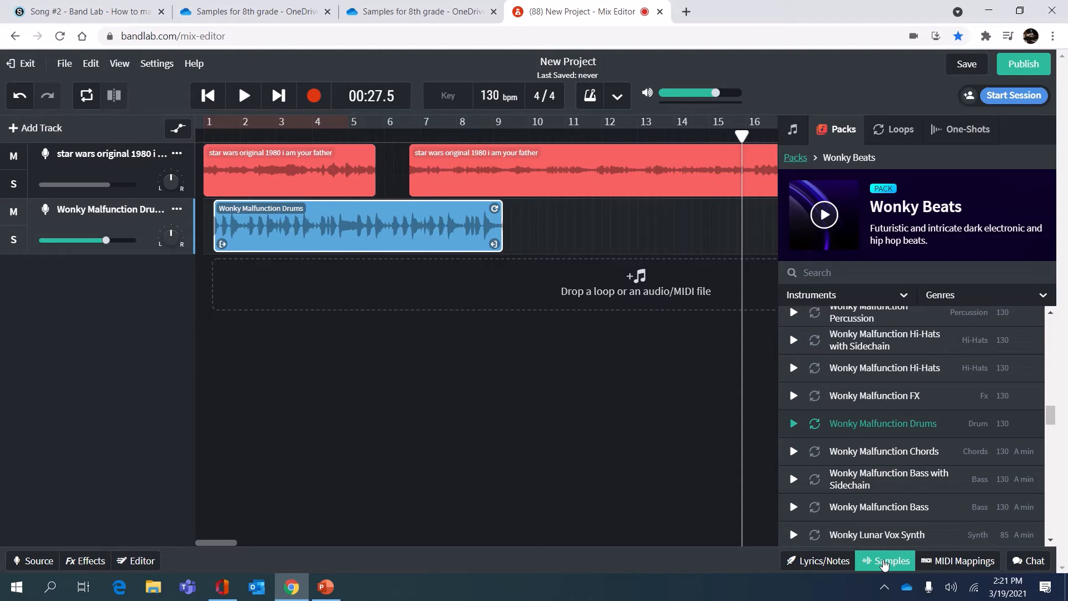
{"action": "left_click", "coordinate": [890, 561]}
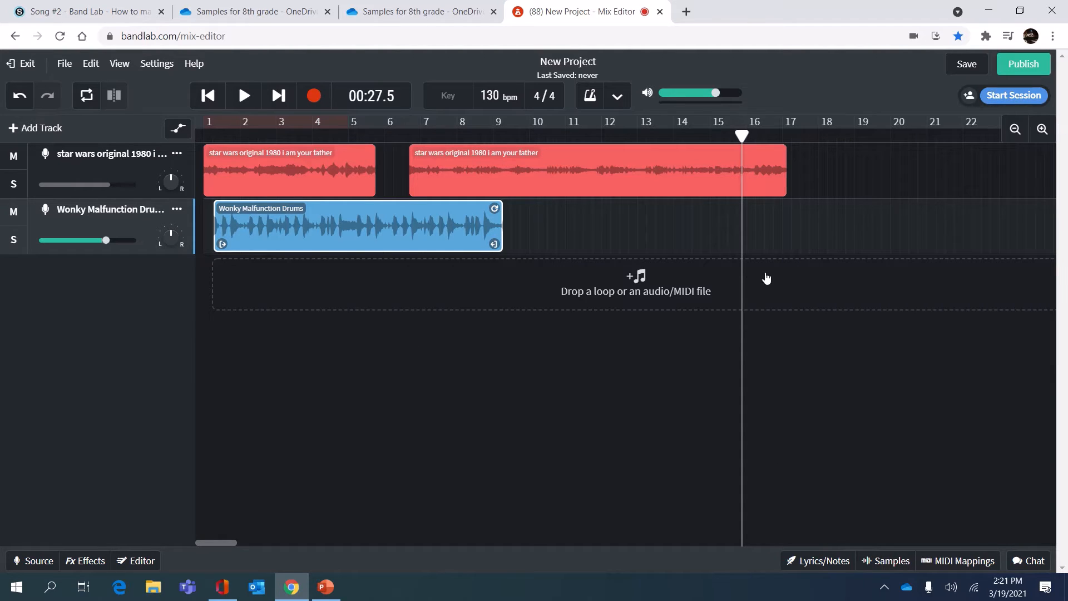
{"action": "mouse_move", "coordinate": [830, 344]}
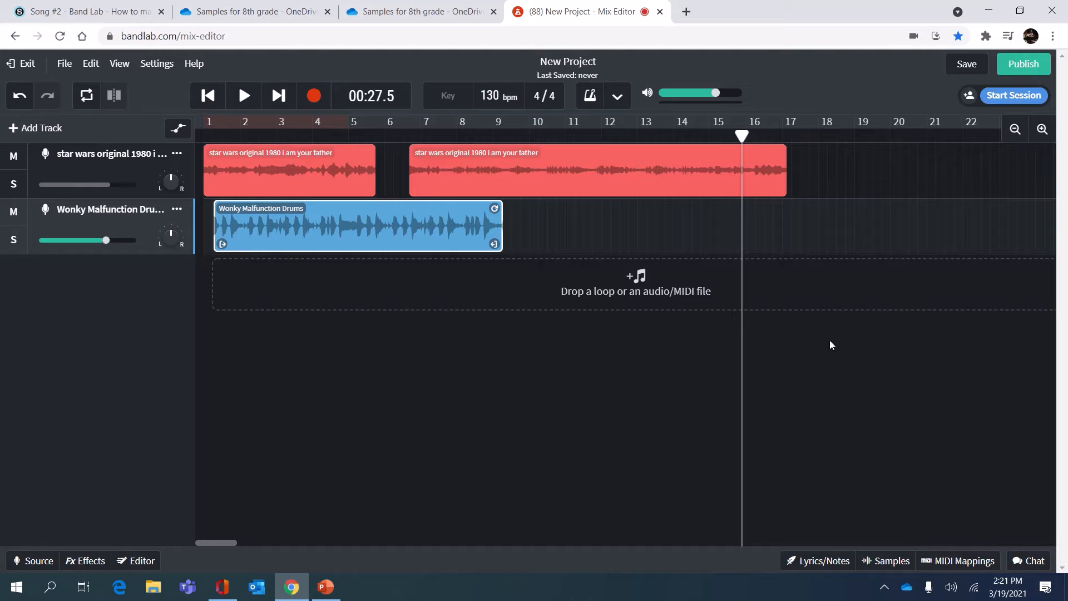
{"action": "mouse_move", "coordinate": [280, 243]}
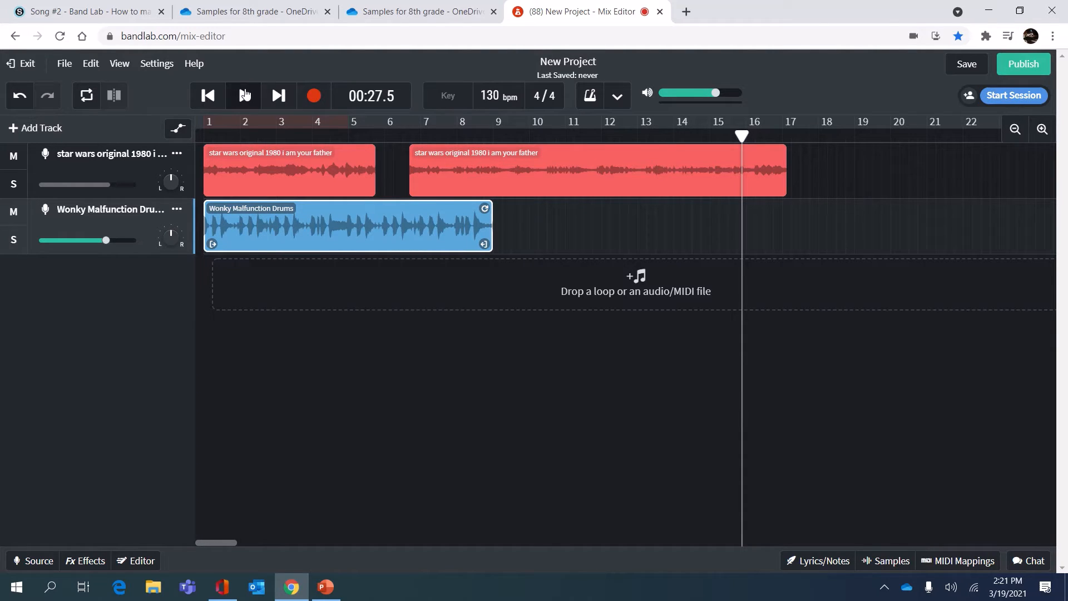
Play the song with the new drum track, then pause
{"action": "left_click", "coordinate": [243, 95]}
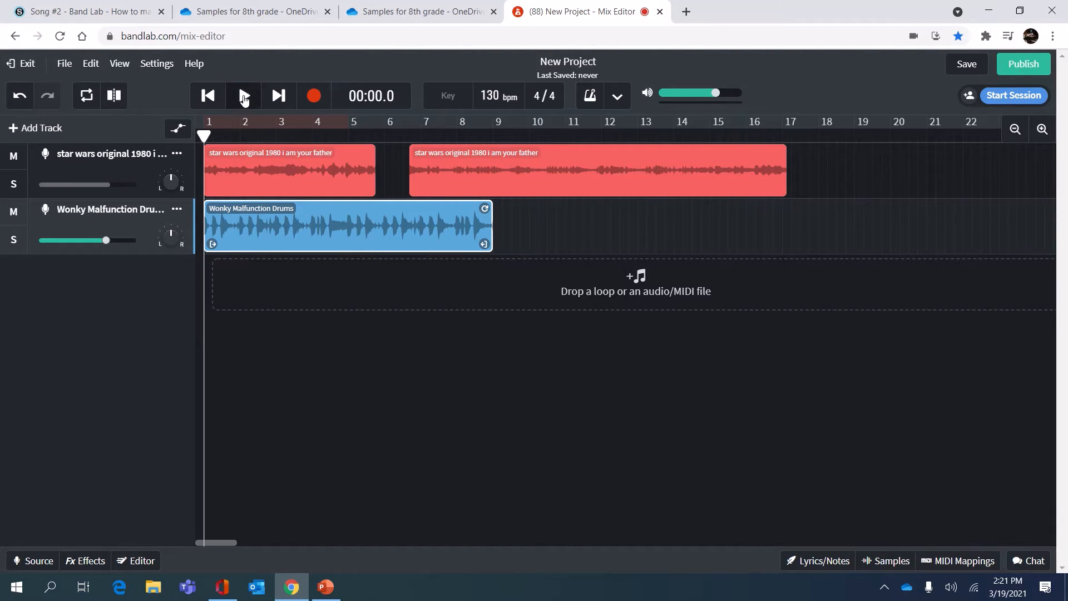
{"action": "left_click", "coordinate": [243, 95]}
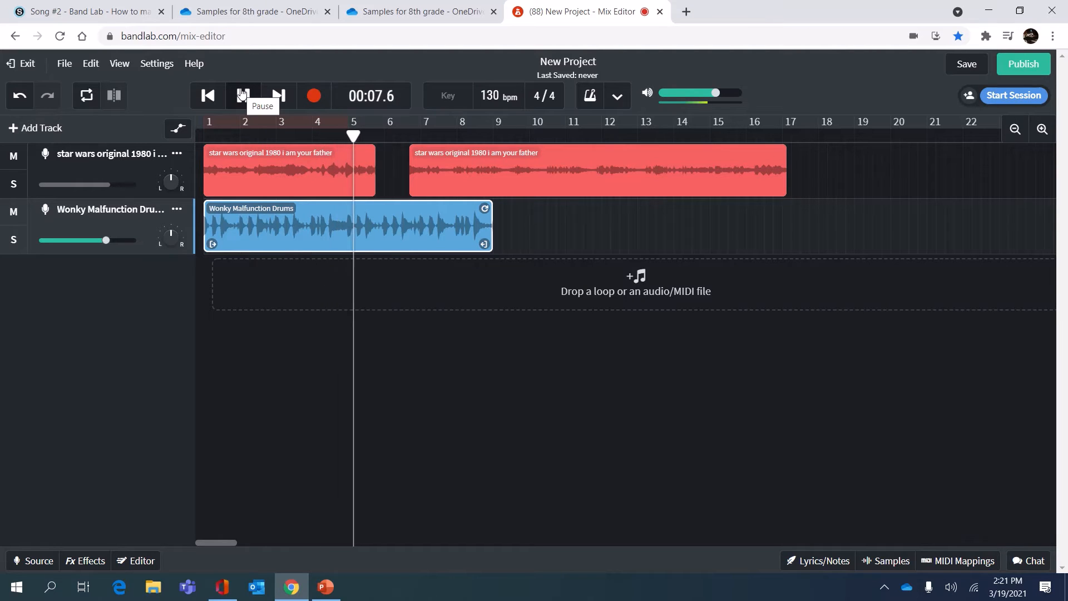
{"action": "left_click", "coordinate": [242, 95]}
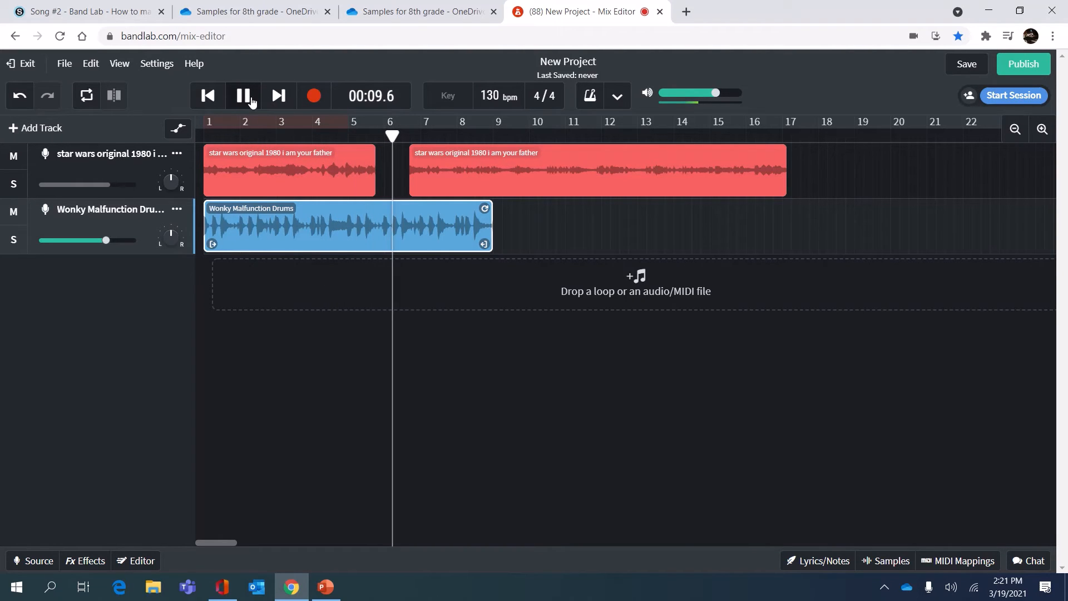
{"action": "left_click", "coordinate": [243, 95]}
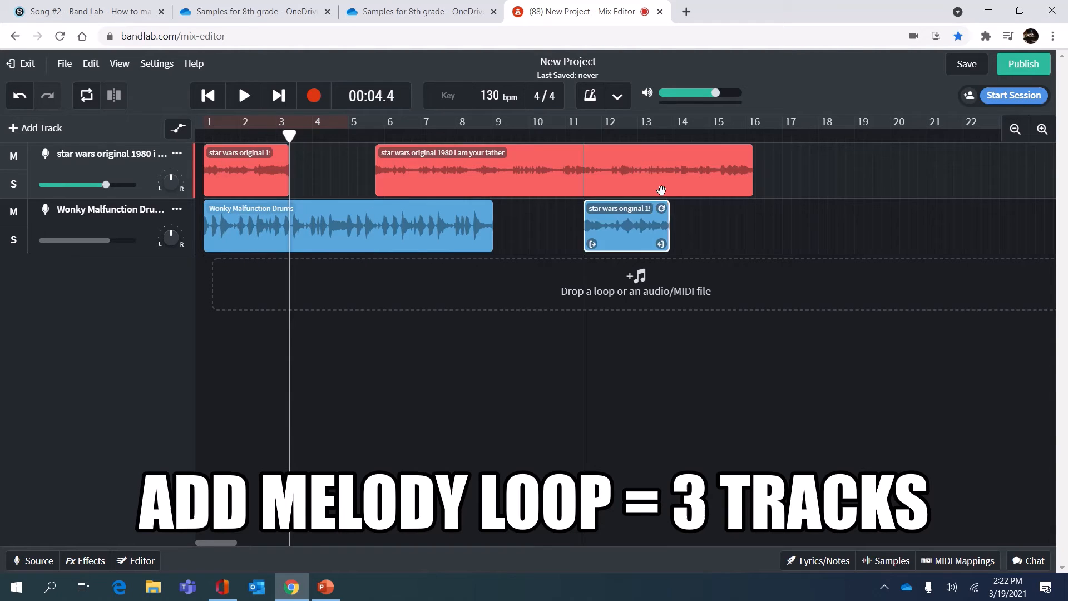
Close the Loops panel and play the voice, drums and disco lead arrangement
{"action": "left_click", "coordinate": [892, 561]}
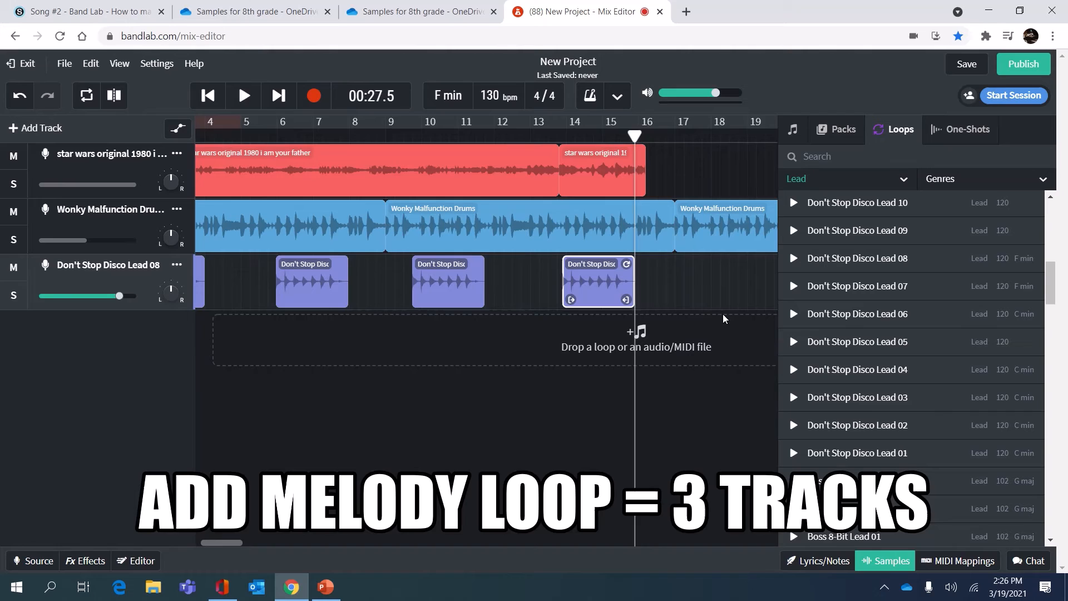
{"action": "left_click", "coordinate": [243, 95]}
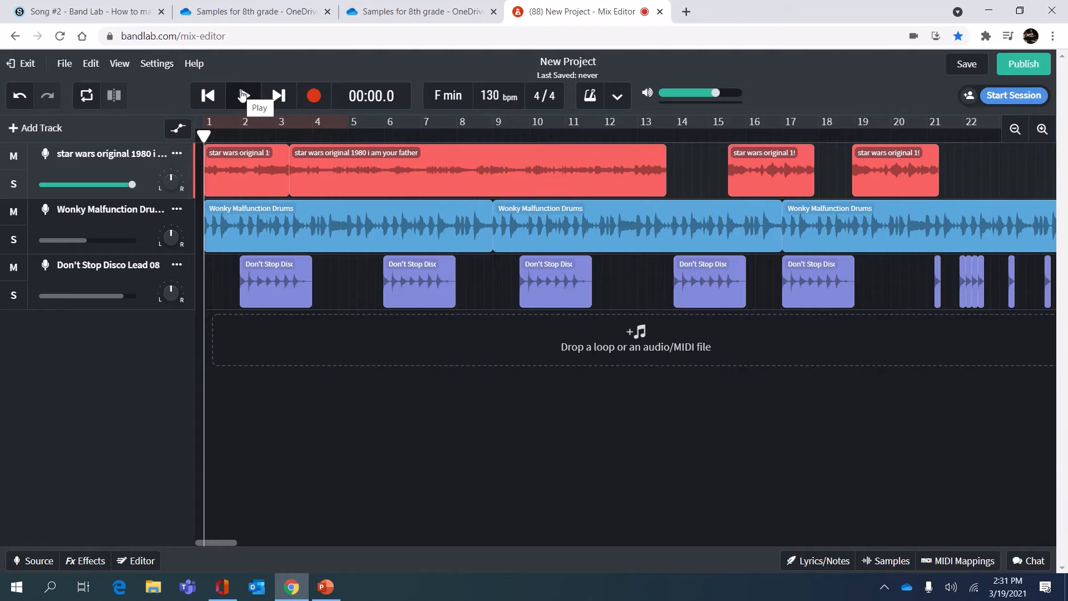
{"action": "left_click", "coordinate": [243, 96]}
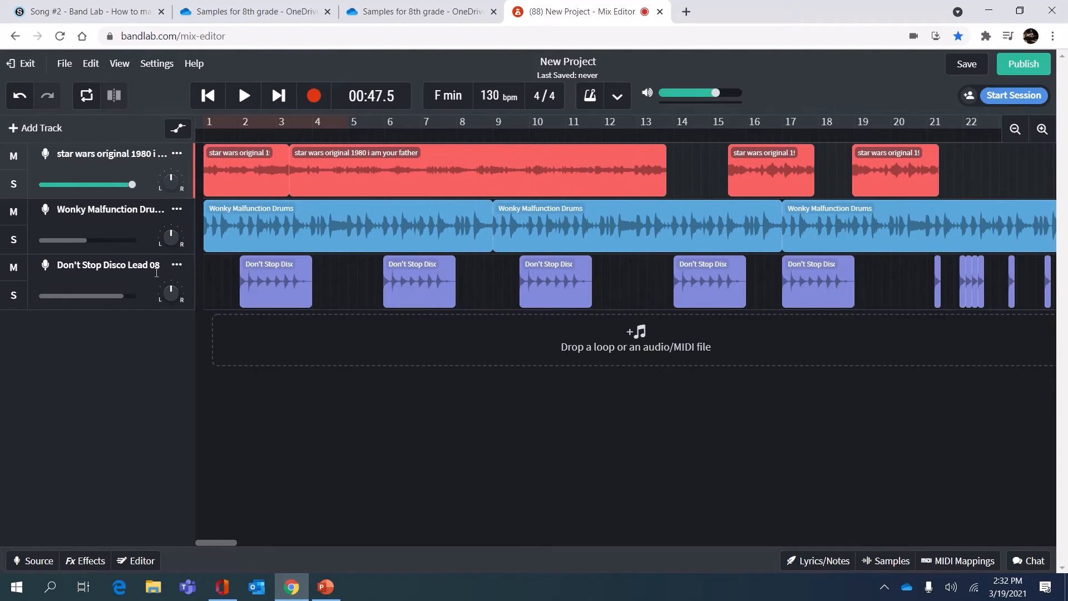
{"action": "mouse_move", "coordinate": [33, 290]}
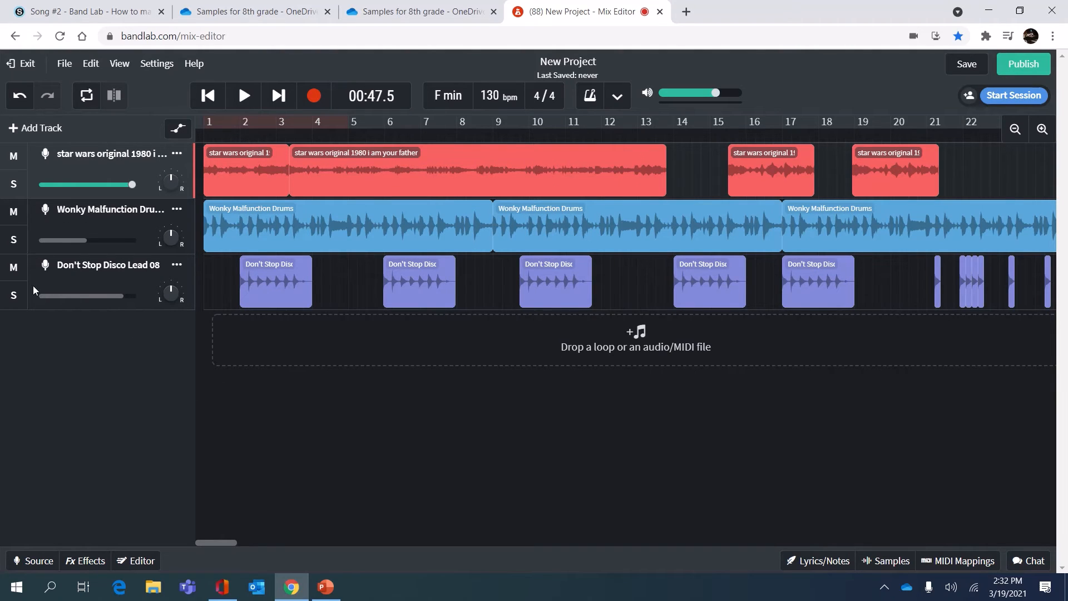
{"action": "mouse_move", "coordinate": [171, 276]}
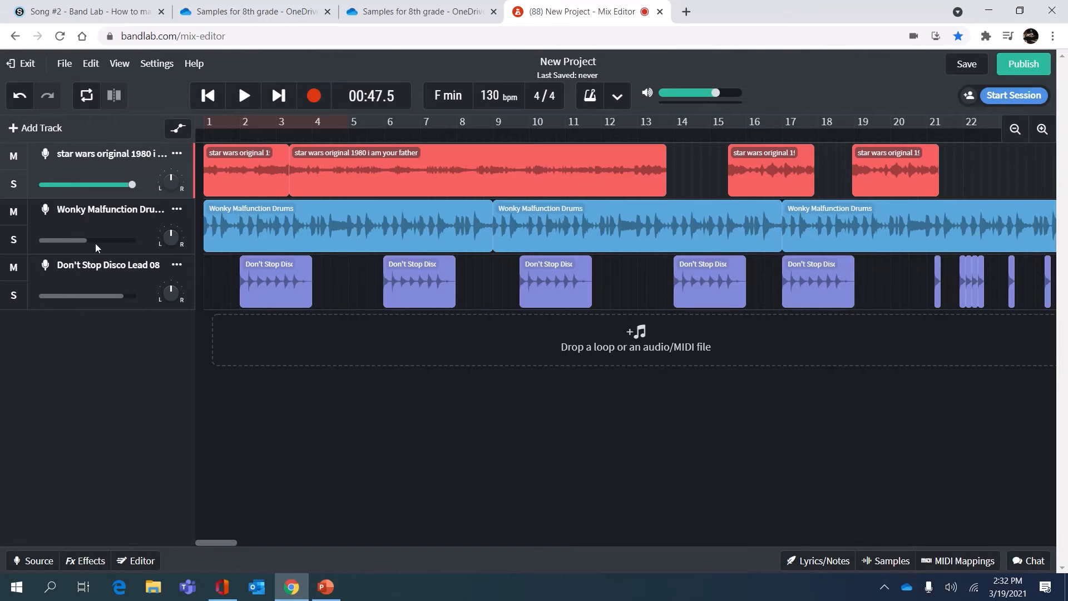
{"action": "mouse_move", "coordinate": [170, 235]}
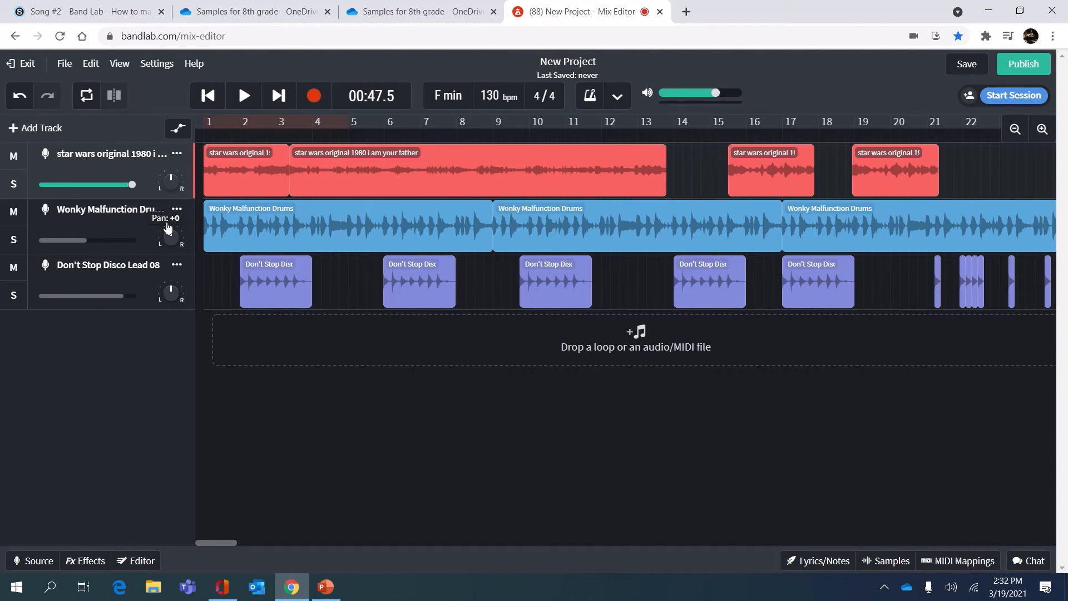
{"action": "mouse_move", "coordinate": [114, 234]}
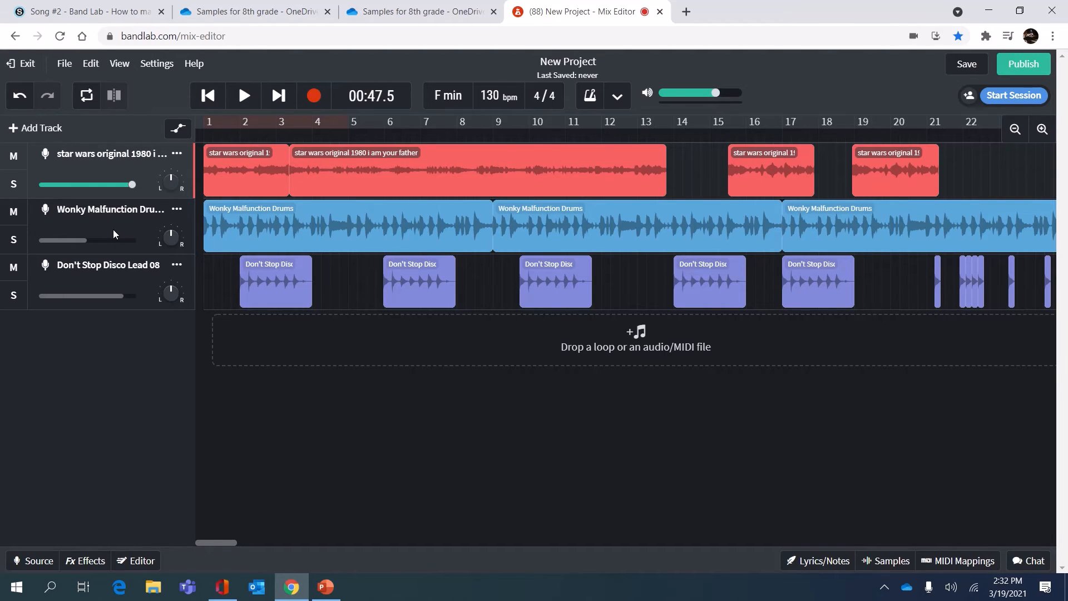
{"action": "mouse_move", "coordinate": [182, 343]}
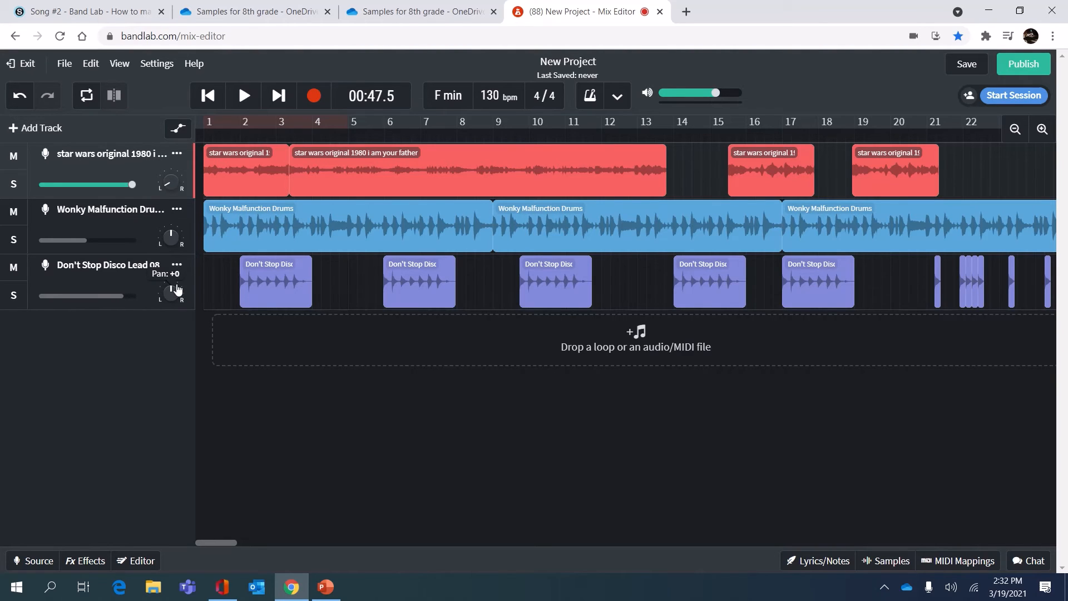
Pan the Don't Stop Disco Lead 08 track right, then play the mix from the start and pause
{"action": "left_click_drag", "start_coordinate": [170, 291], "coordinate": [176, 285]}
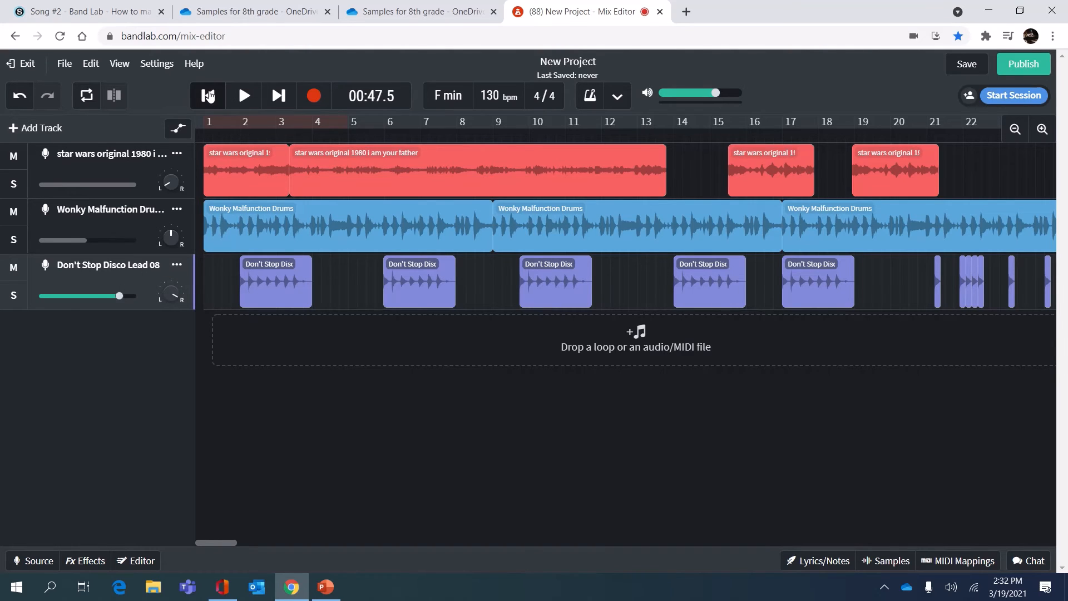
{"action": "left_click", "coordinate": [243, 95]}
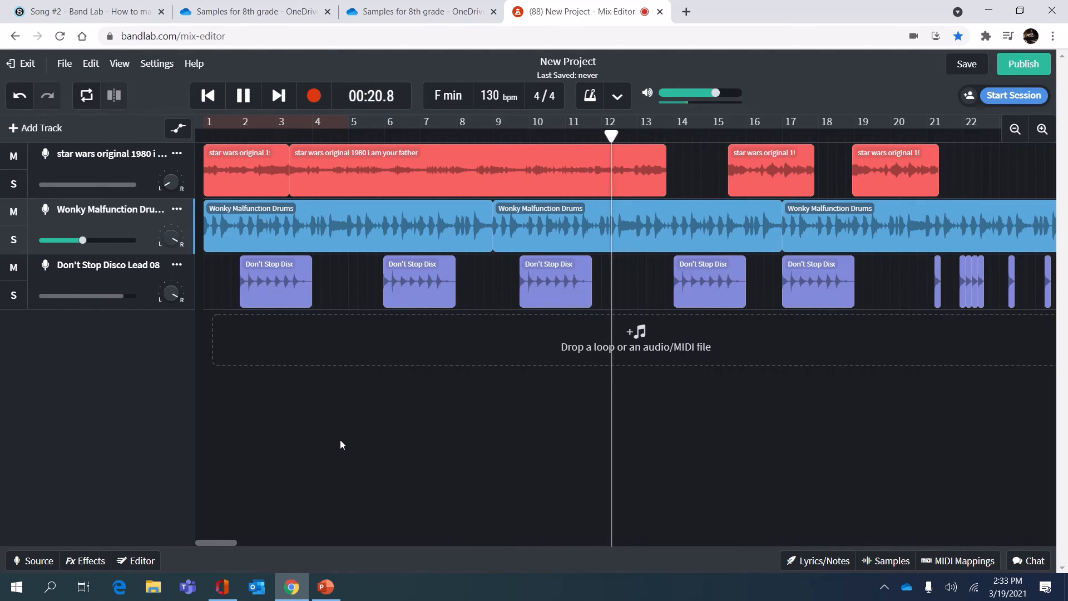
{"action": "left_click", "coordinate": [243, 95]}
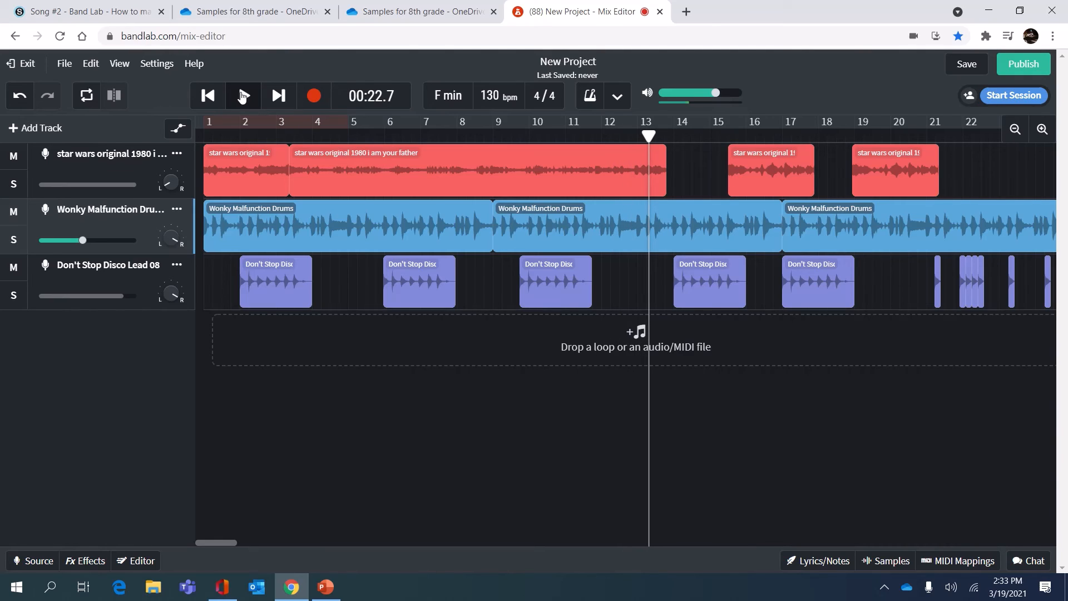
{"action": "mouse_move", "coordinate": [242, 95]}
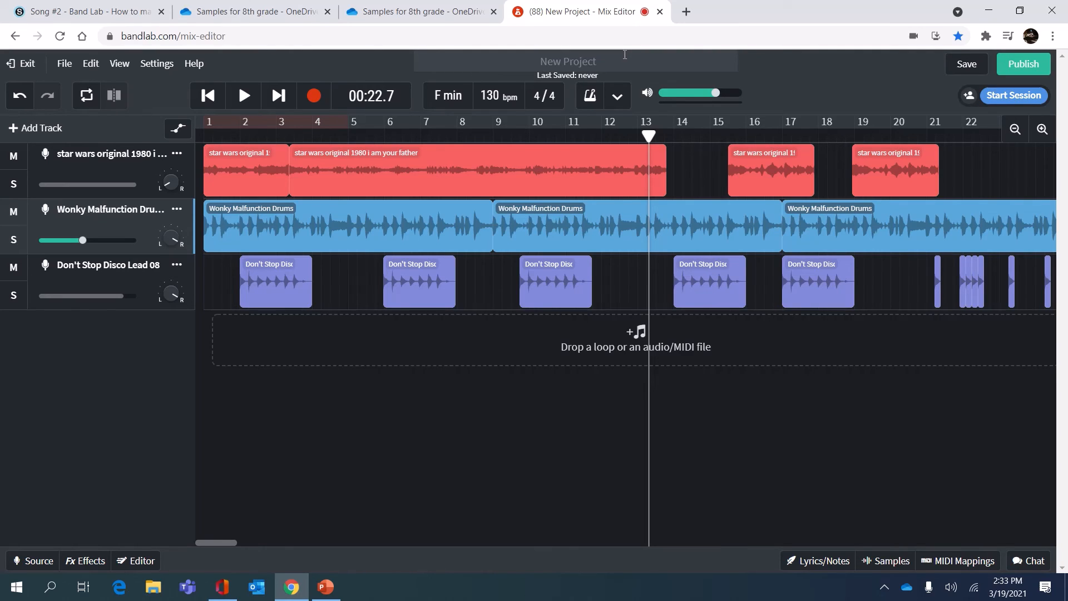
Rename the project to 'Star Wars Fight Song Sample'
{"action": "type", "text": "Sta"}
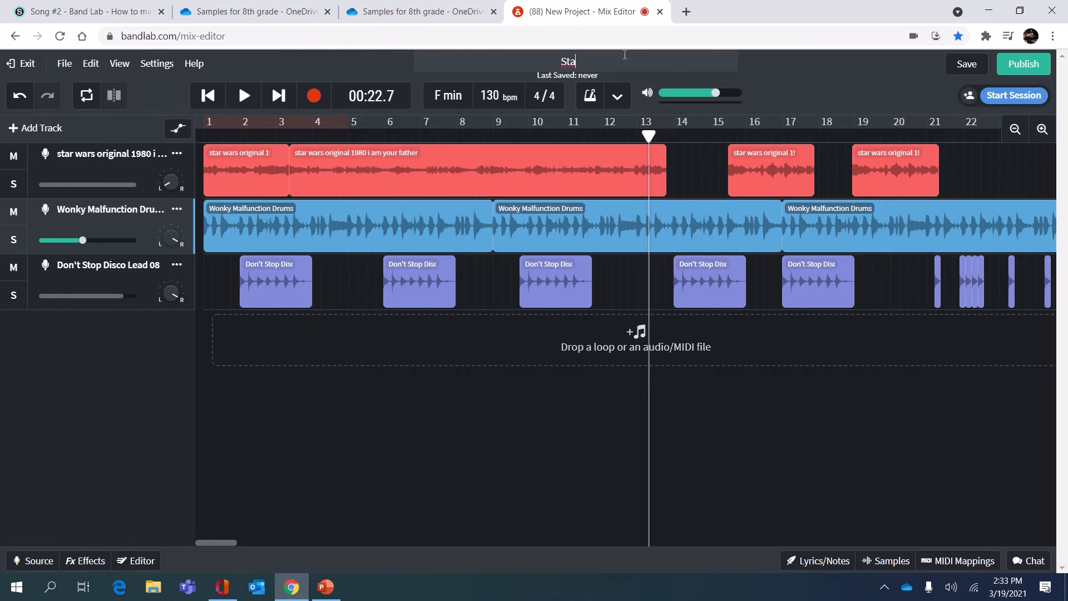
{"action": "type", "text": "r Wars Fight Song Sample"}
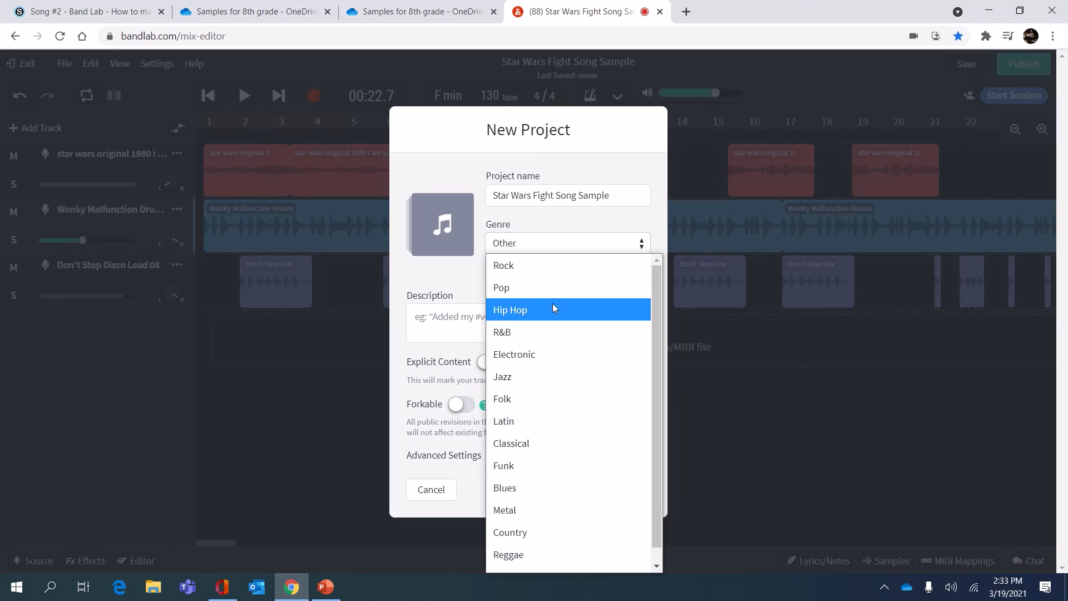
Set the genre to Electronic instead of Hip Hop and publish the project
{"action": "left_click", "coordinate": [510, 309]}
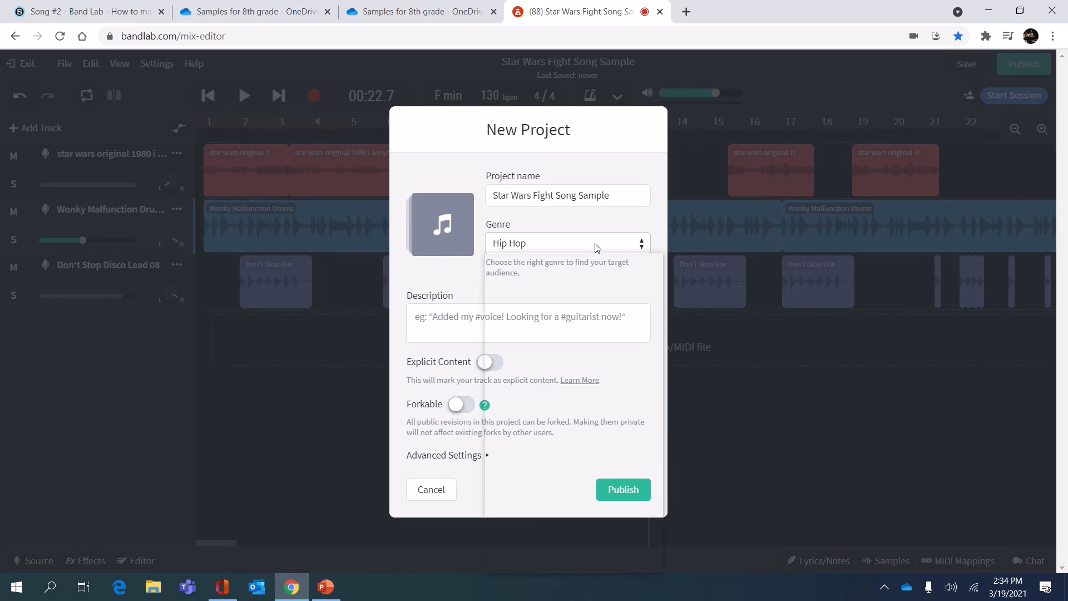
{"action": "left_click", "coordinate": [567, 243]}
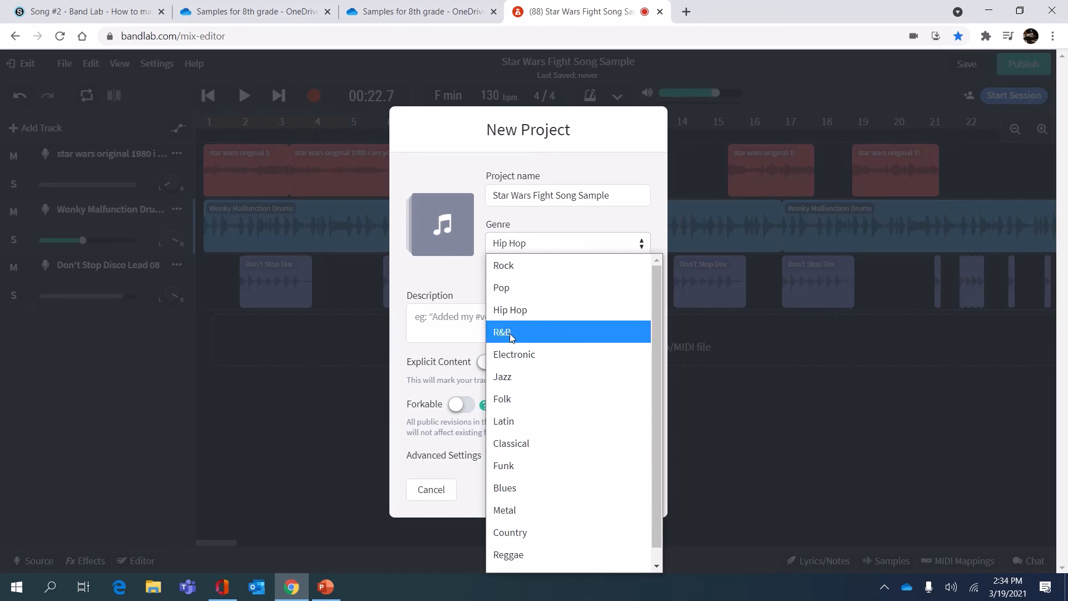
{"action": "left_click", "coordinate": [513, 354]}
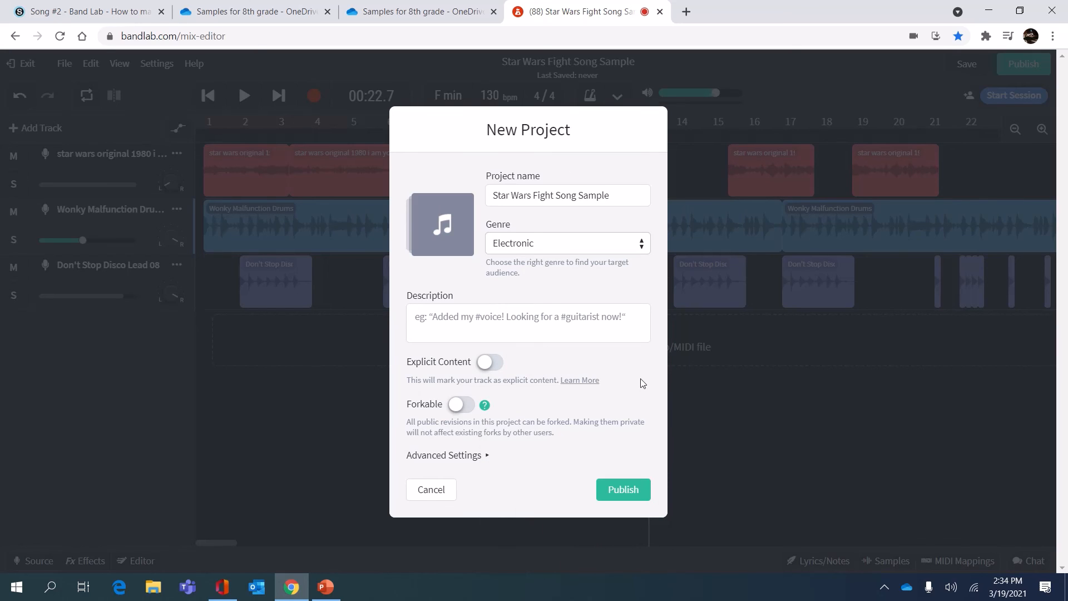
{"action": "mouse_move", "coordinate": [621, 489]}
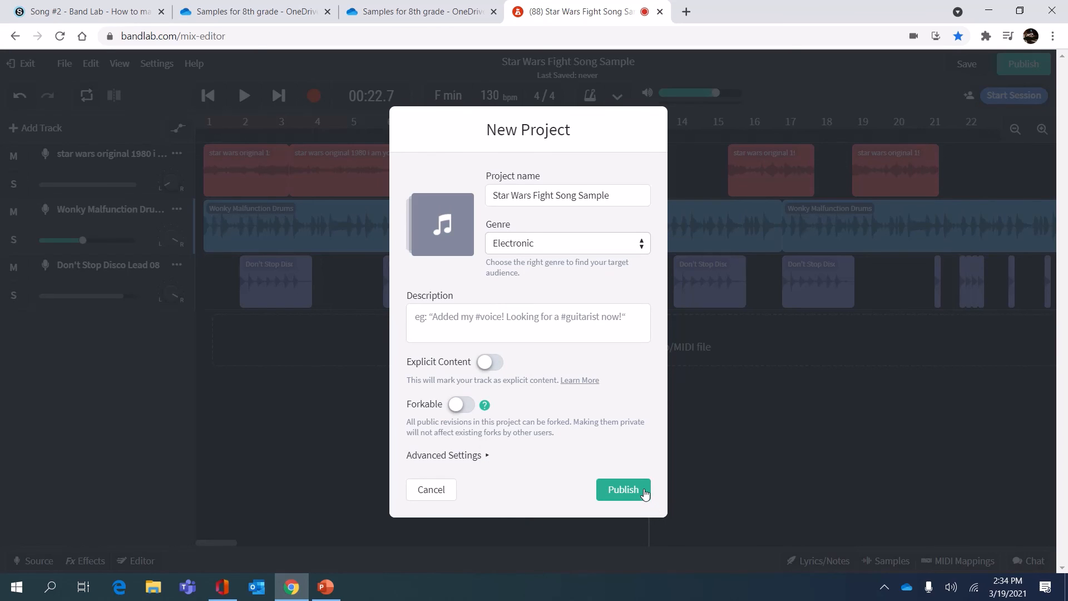
{"action": "left_click", "coordinate": [622, 489]}
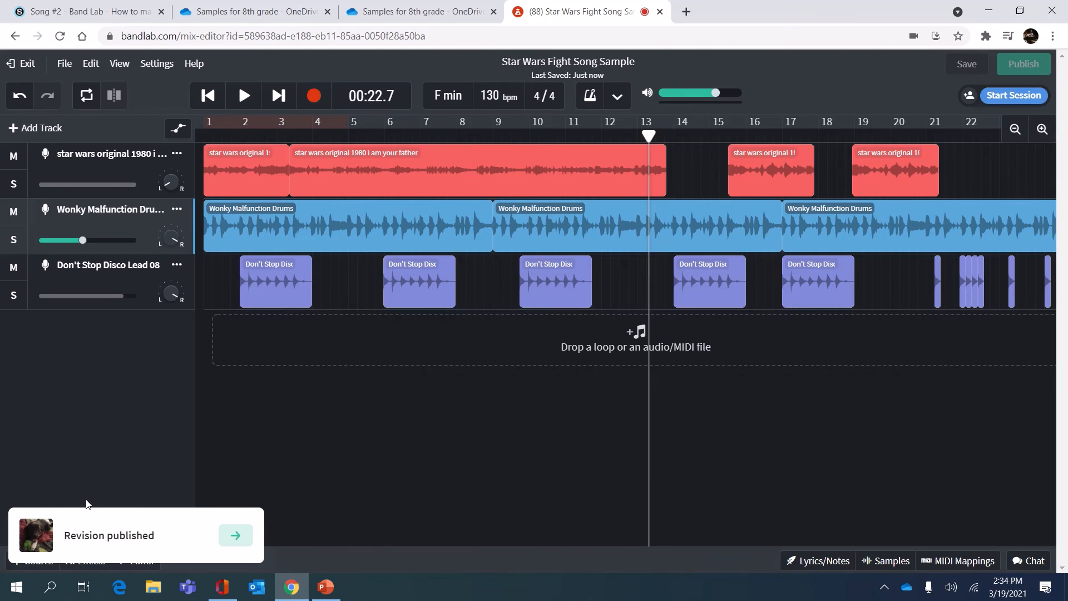
{"action": "mouse_move", "coordinate": [34, 64]}
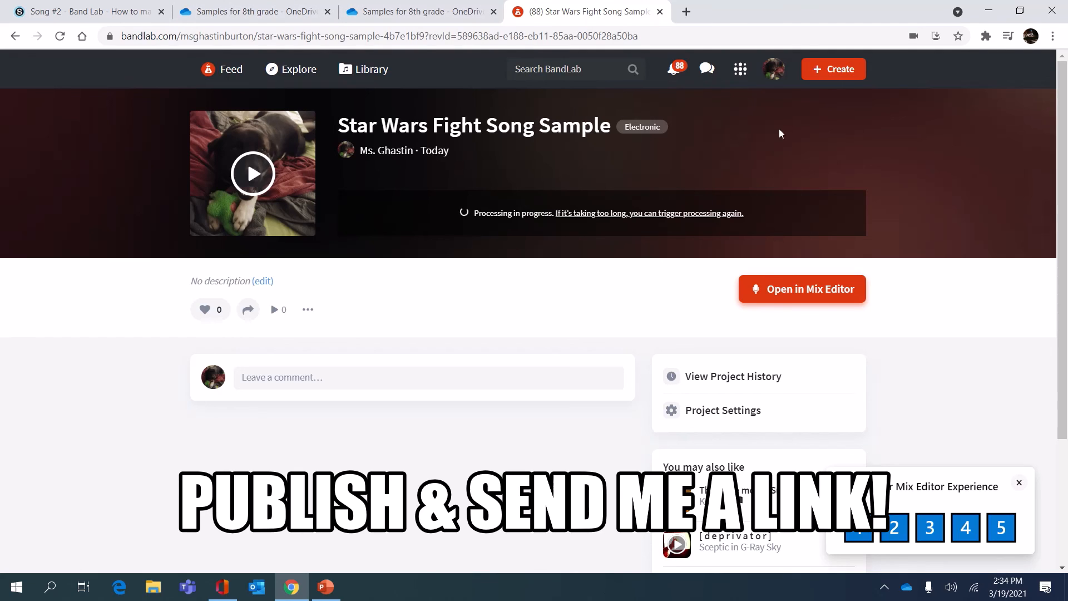
{"action": "mouse_move", "coordinate": [9, 91]}
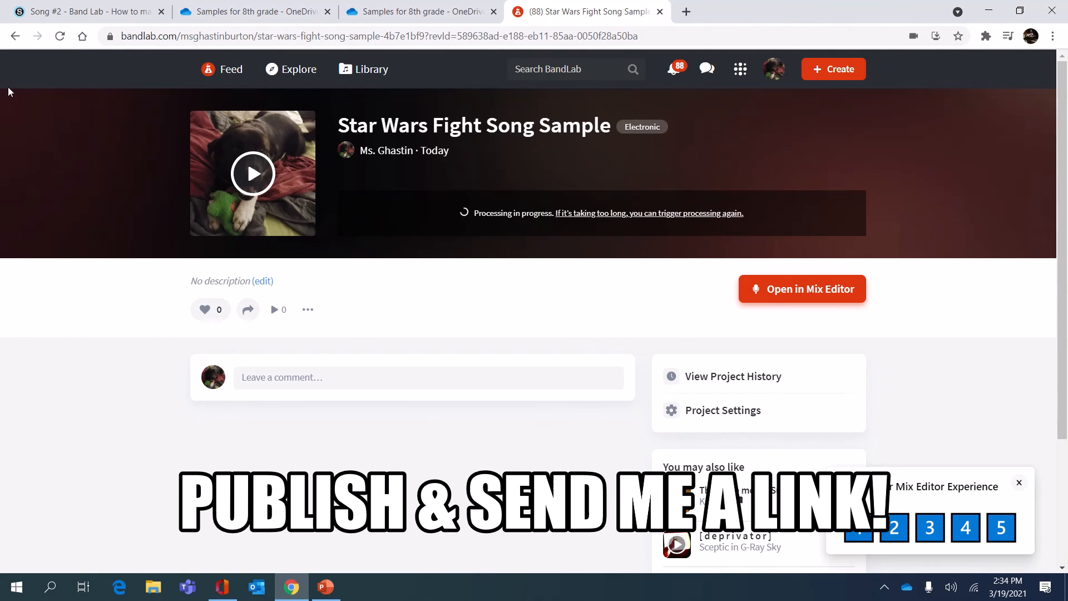
{"action": "mouse_move", "coordinate": [771, 77]}
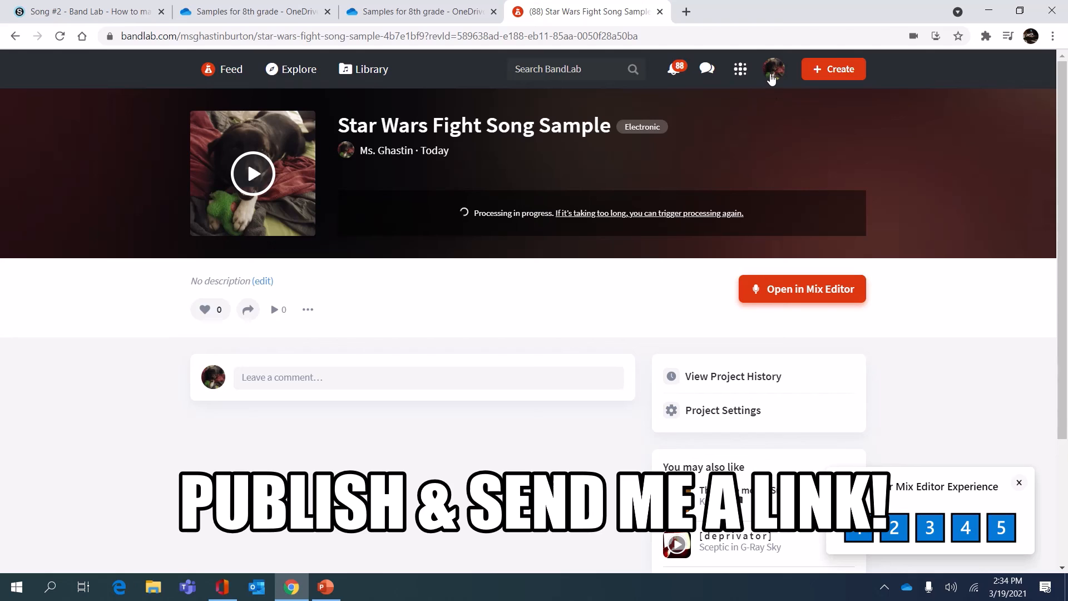
{"action": "mouse_move", "coordinate": [832, 51]}
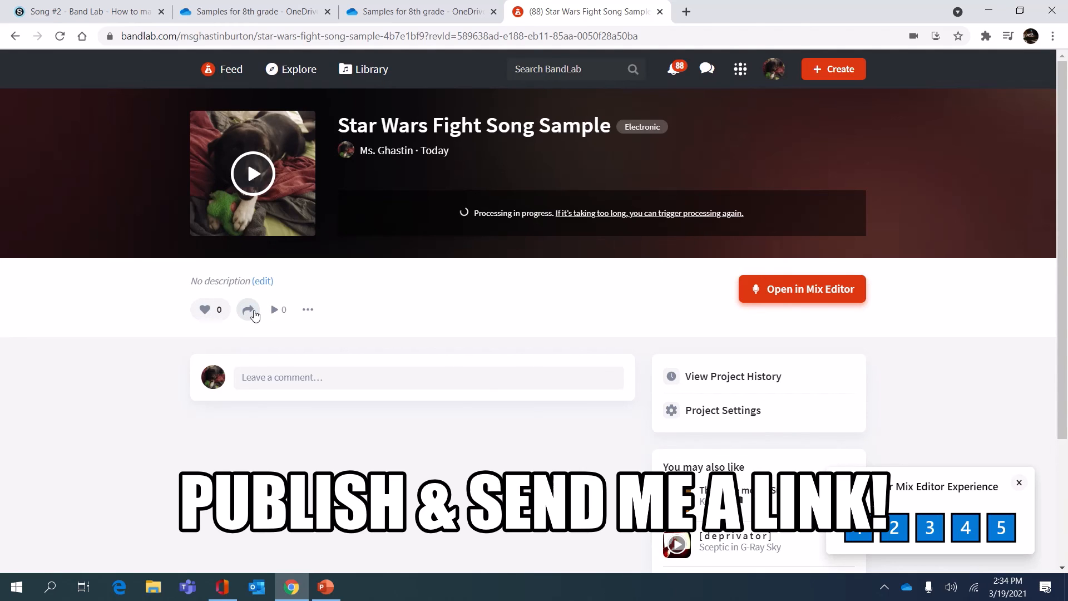
Copy the song's link from the Share or Embed options on its page
{"action": "left_click", "coordinate": [247, 309]}
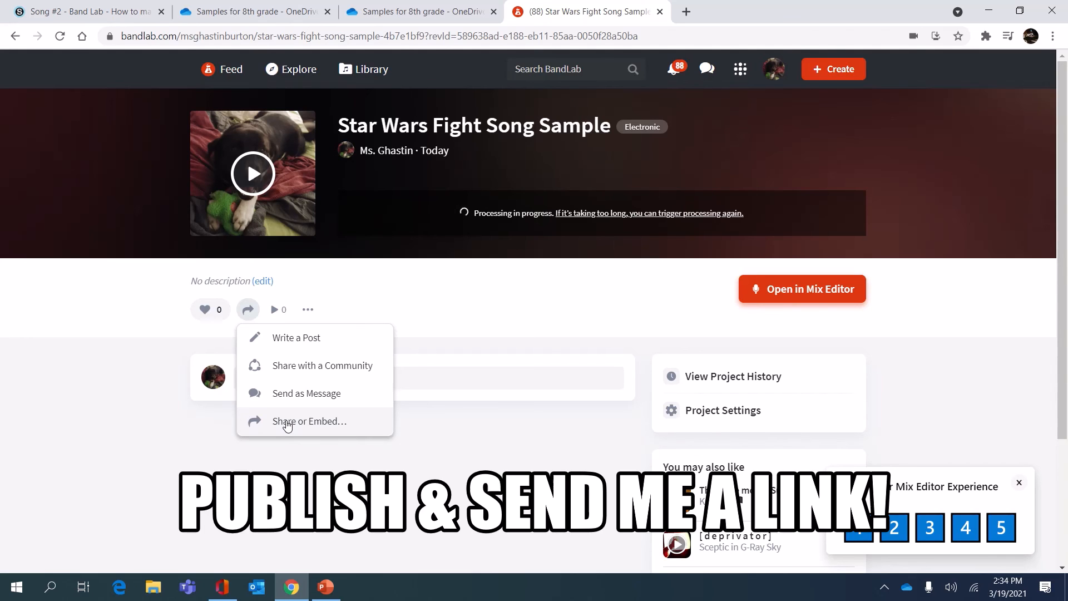
{"action": "left_click", "coordinate": [312, 421]}
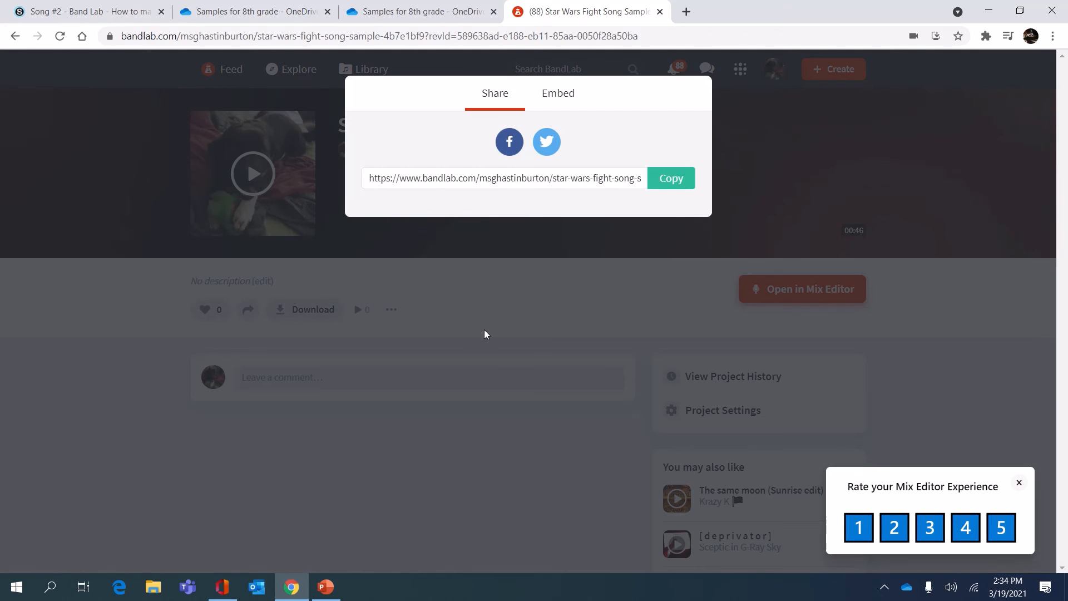
{"action": "left_click", "coordinate": [670, 178]}
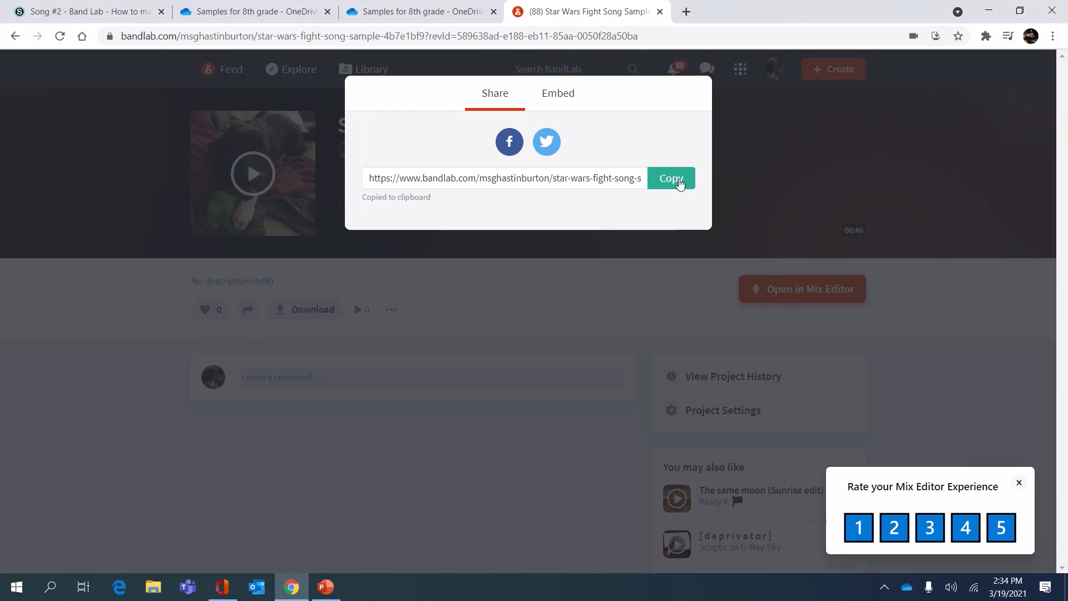